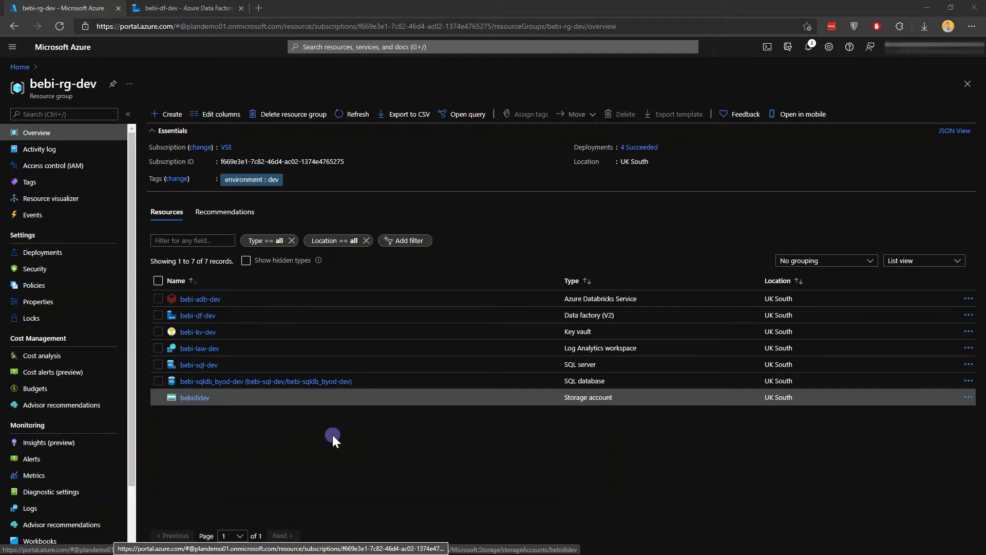
mouse_move(250, 448)
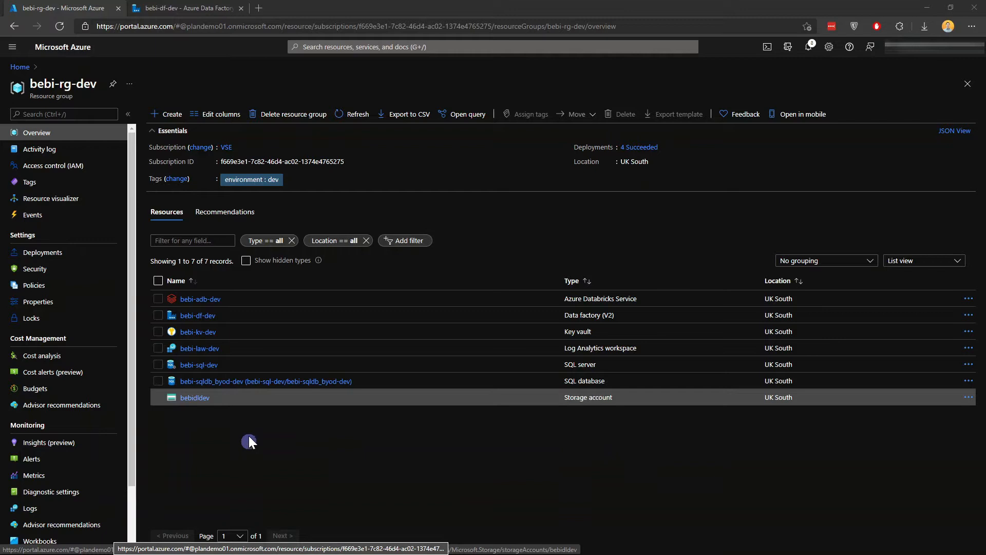
mouse_move(208, 400)
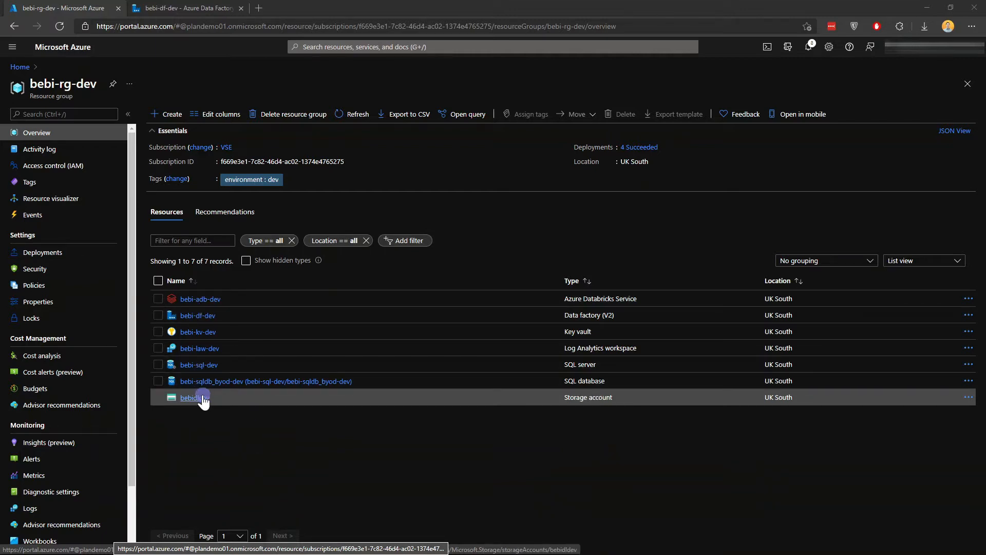
mouse_move(199, 364)
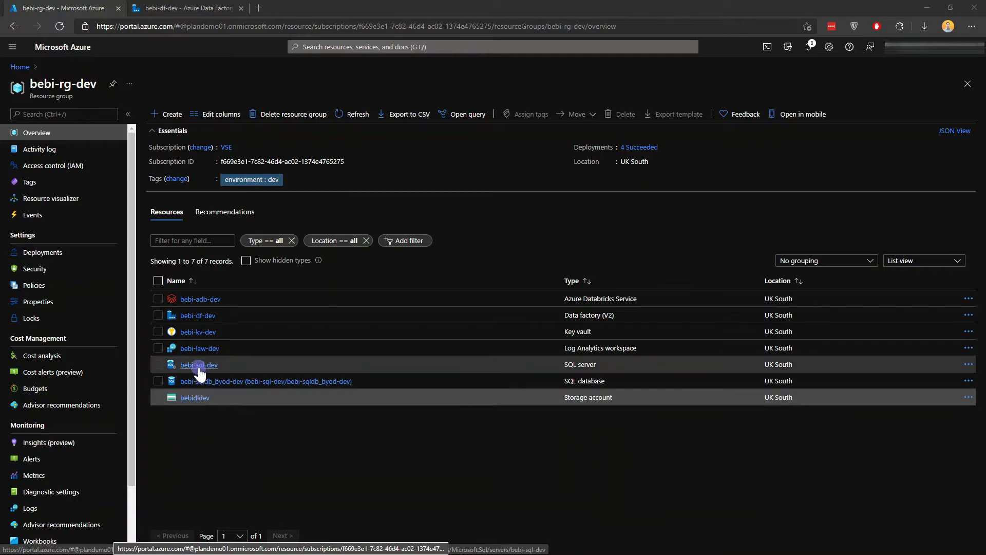
mouse_move(255, 451)
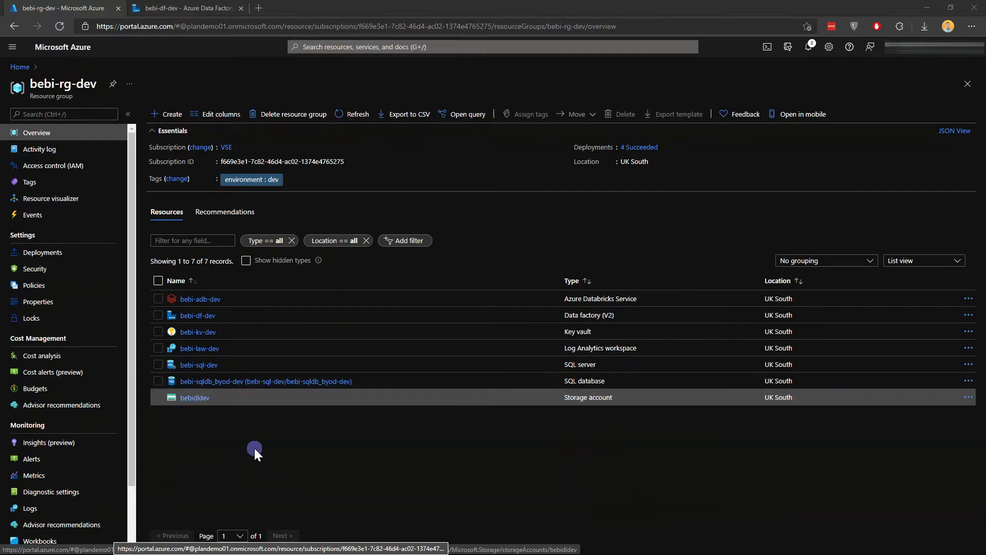
mouse_move(212, 440)
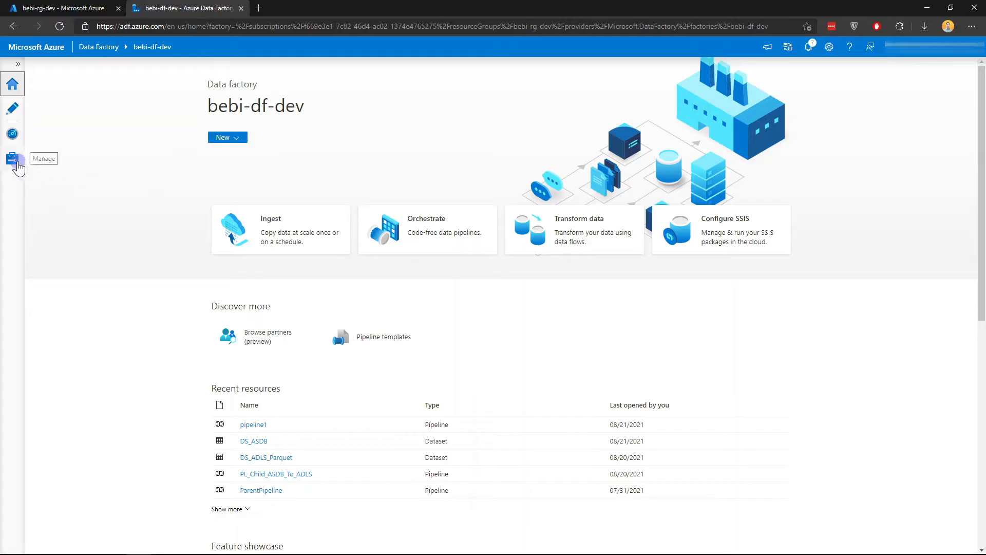
- In the Manage hub, check the AutoResolve integration runtime, then return to the linked services
left_click(12, 158)
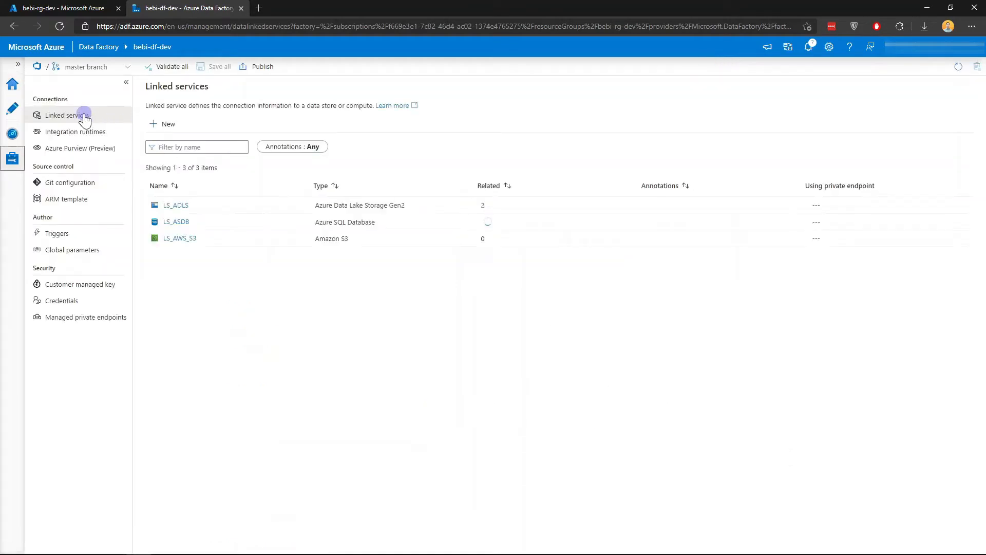
mouse_move(74, 131)
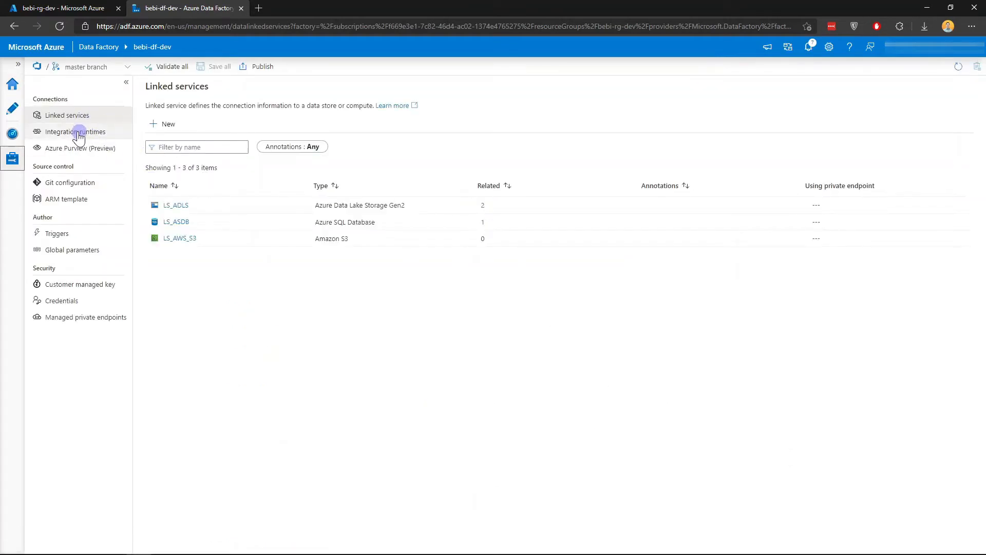
left_click(74, 132)
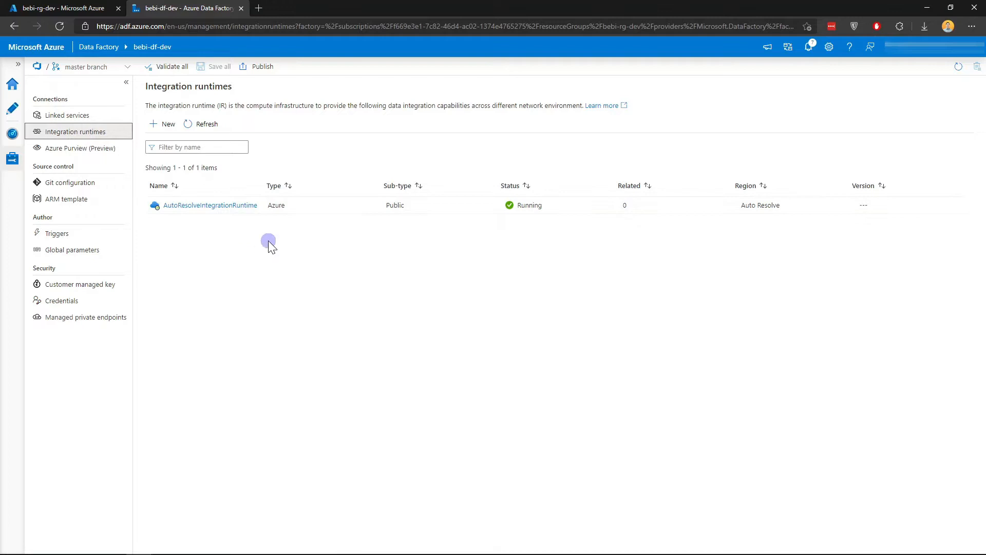
mouse_move(221, 228)
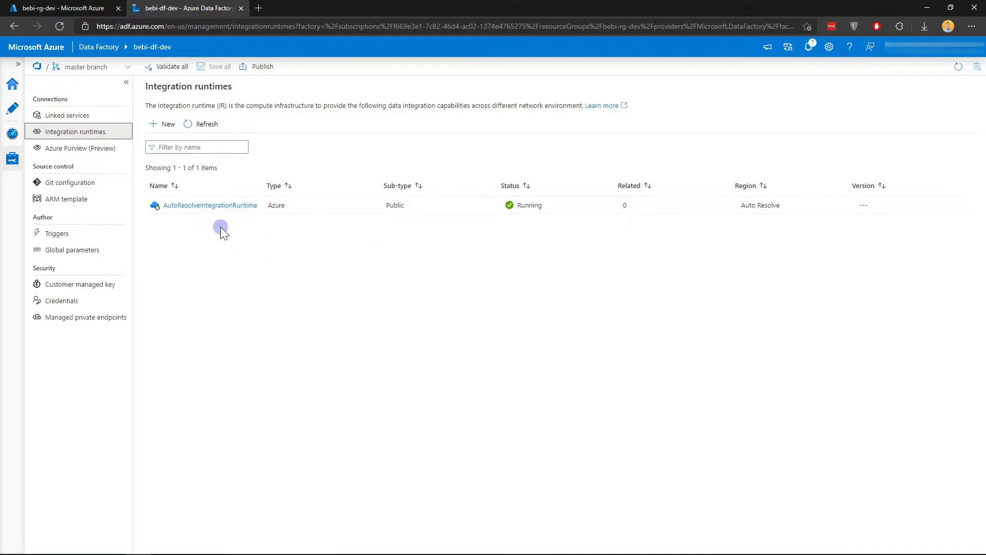
mouse_move(182, 227)
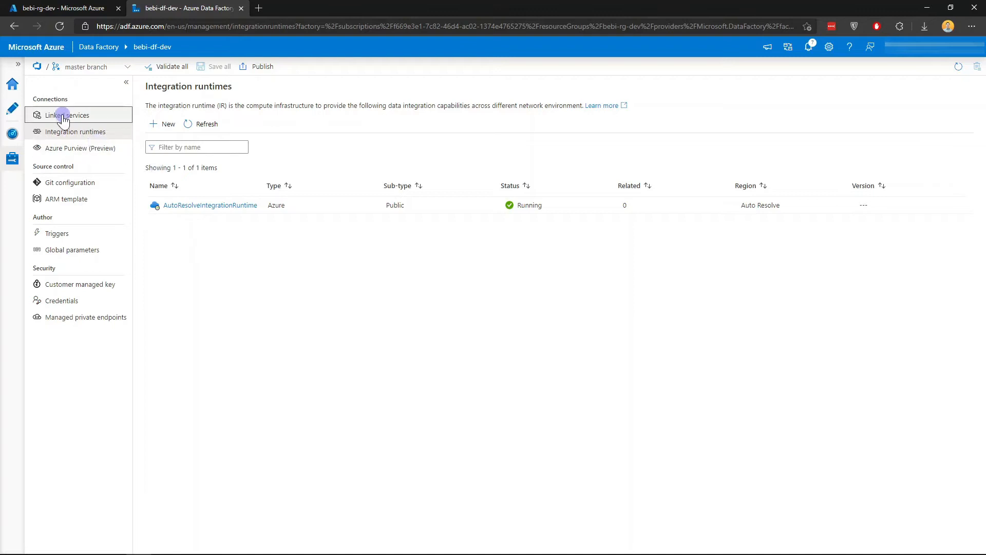
left_click(67, 115)
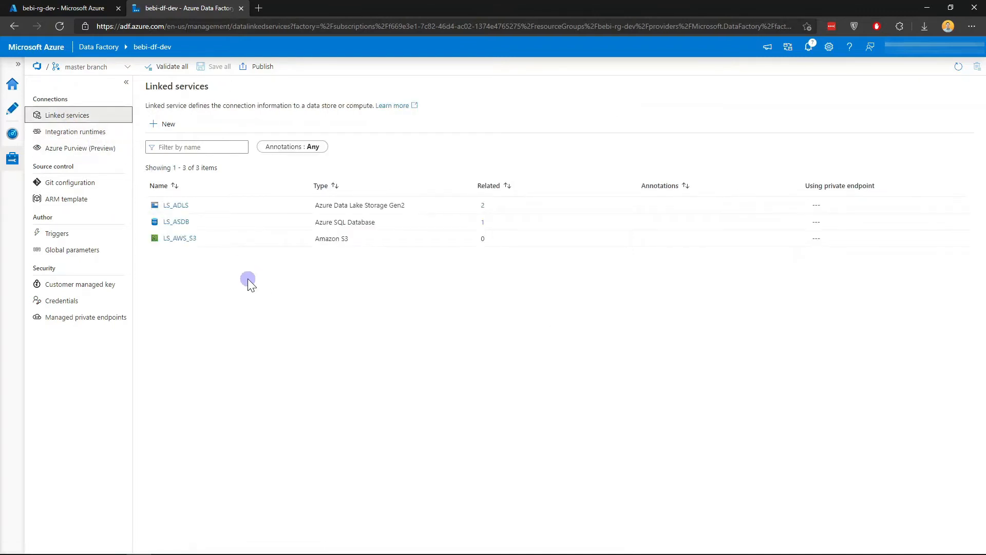
mouse_move(263, 189)
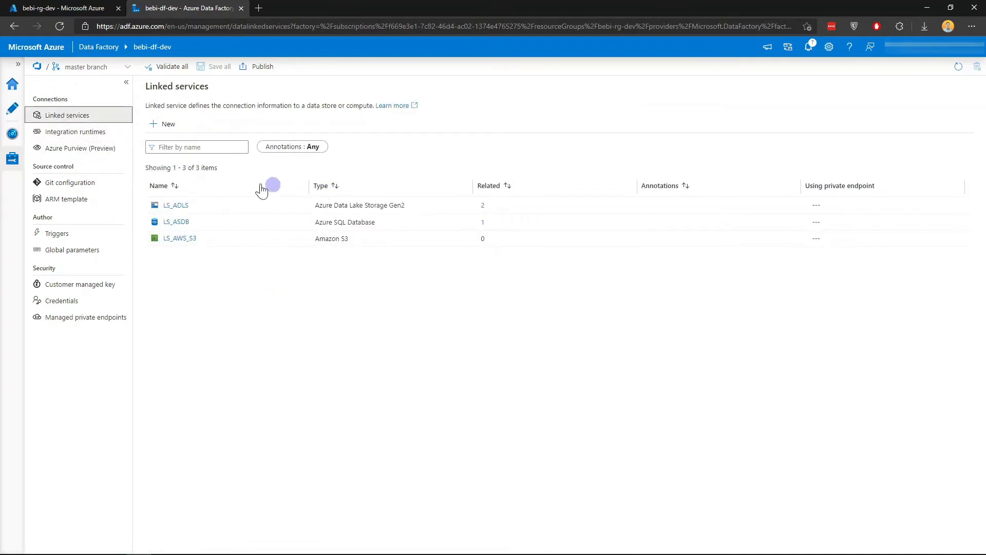
- Edit LS_ADLS and confirm its managed-identity connection test succeeds
left_click(176, 205)
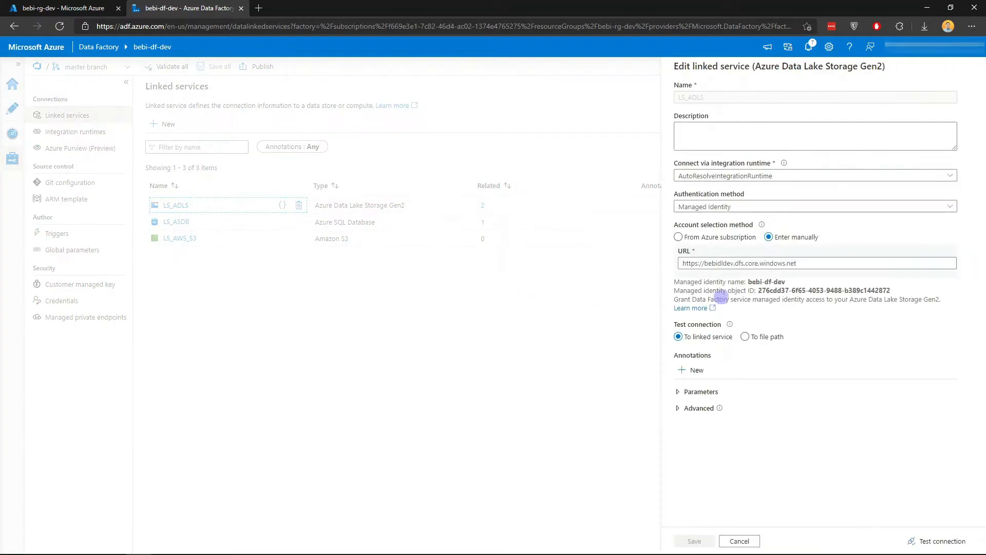
left_click(814, 136)
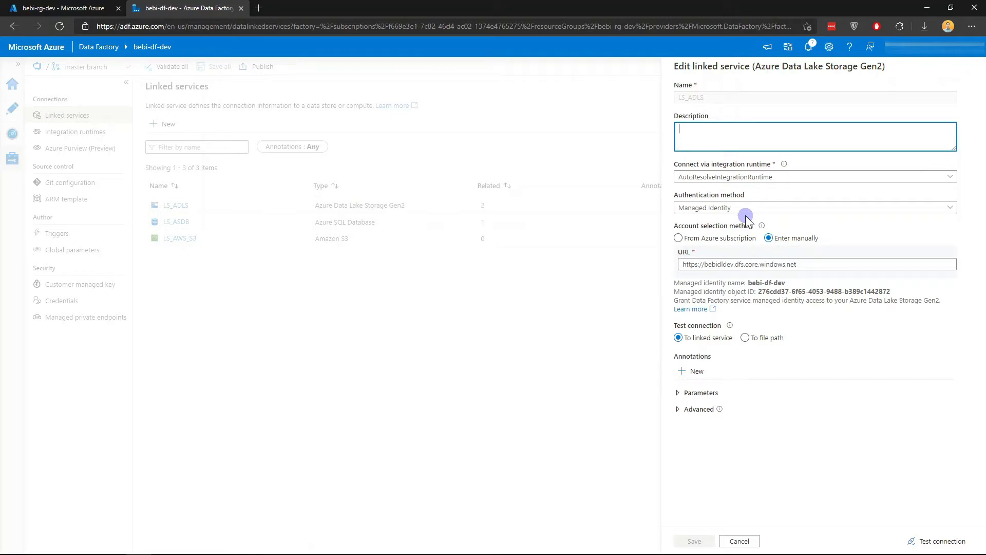
mouse_move(921, 490)
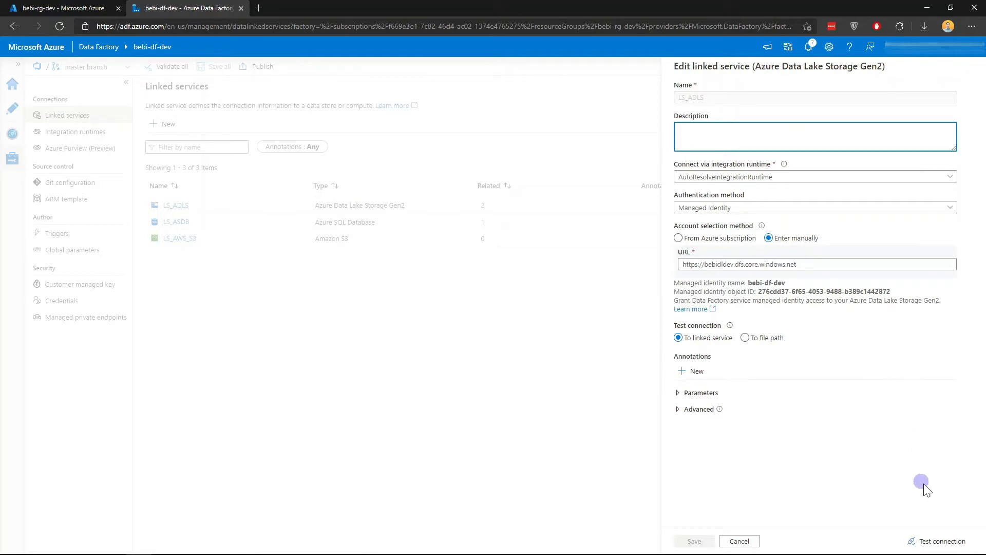
left_click(942, 540)
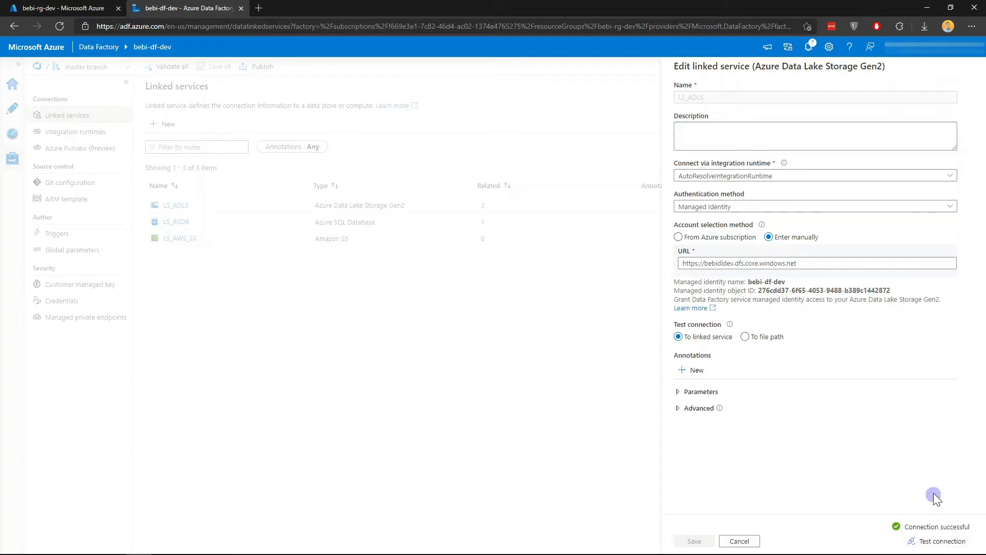
mouse_move(967, 490)
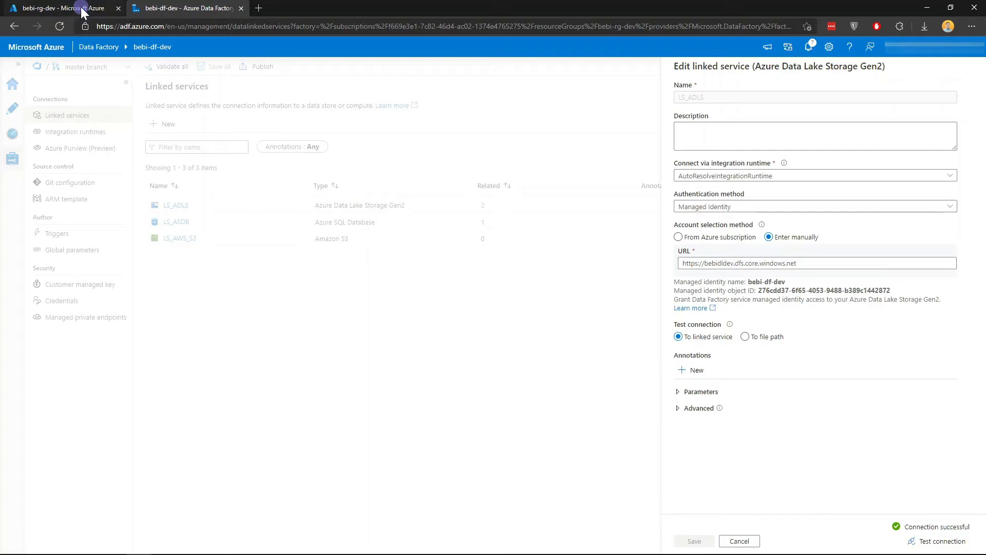
- View bebidldev's IAM role assignments, showing bebi-df-dev as Storage Blob Data Contributor
left_click(60, 8)
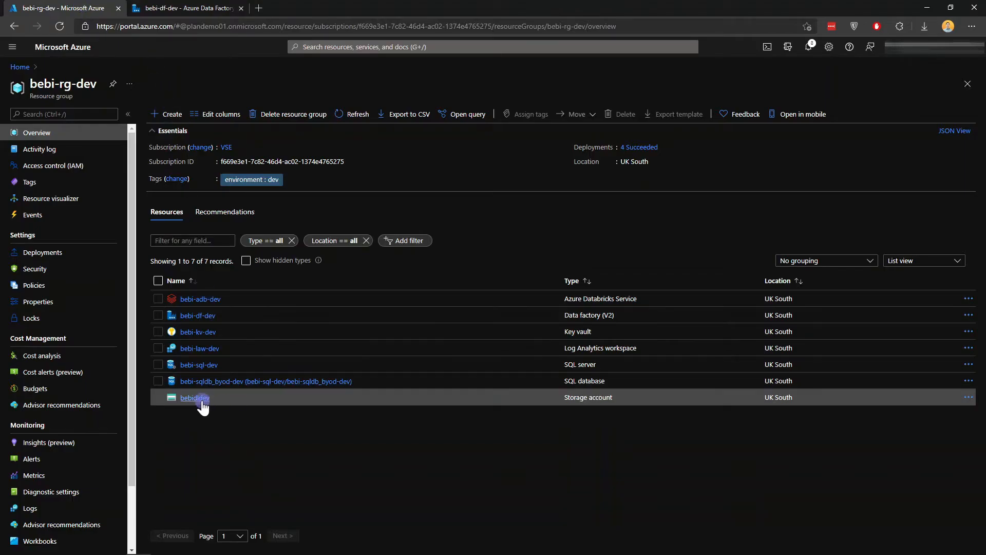
left_click(194, 397)
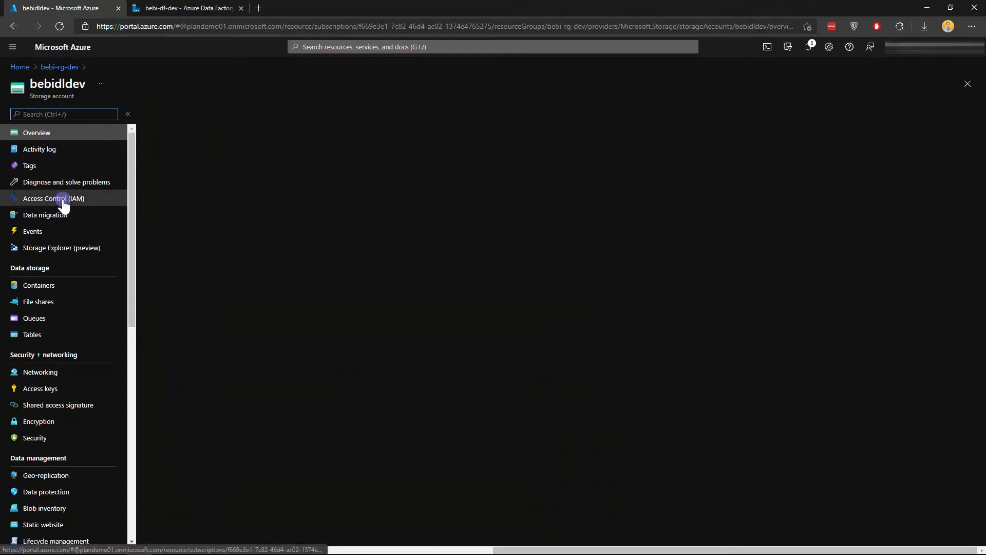
left_click(53, 199)
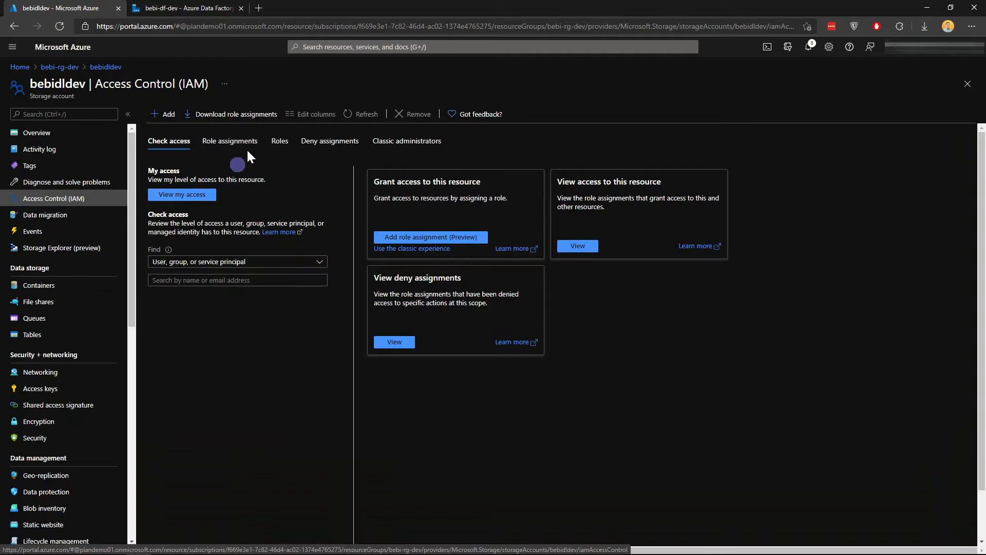
left_click(230, 141)
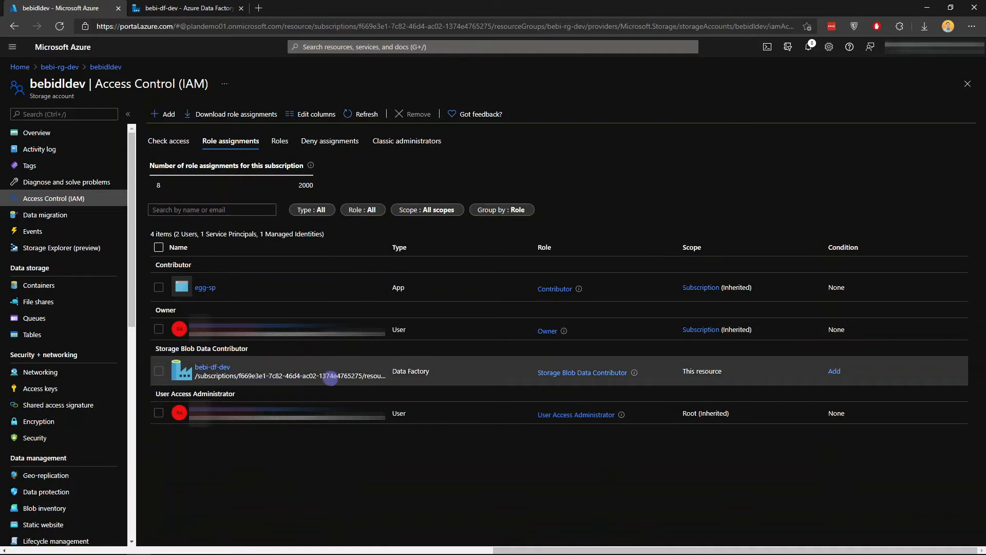
mouse_move(633, 370)
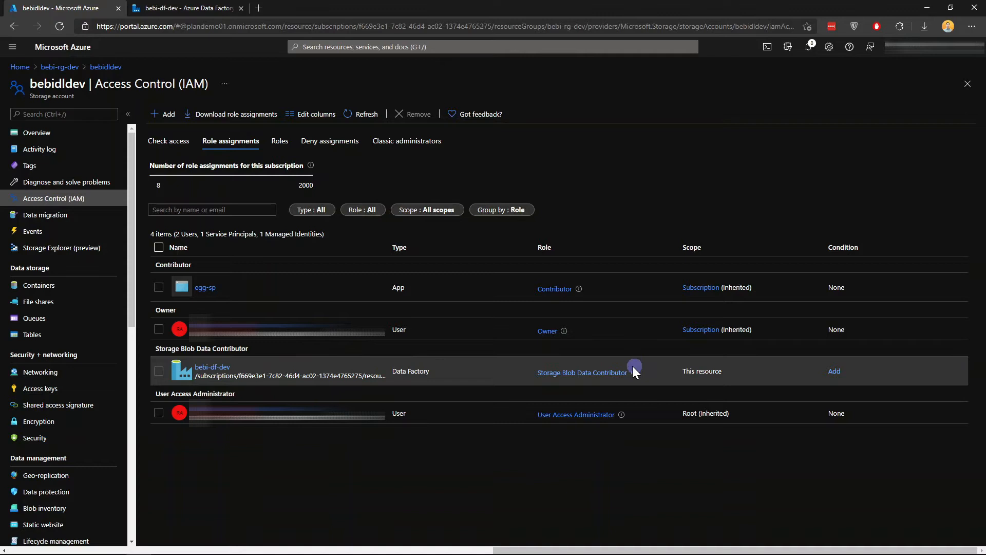
mouse_move(62, 358)
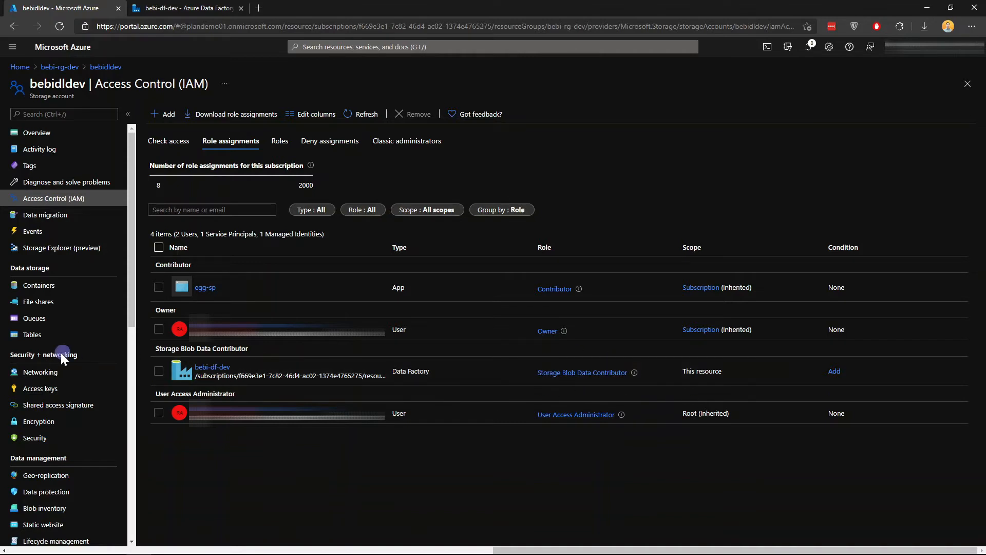
- Show bebidldev's Networking settings: selected networks only, with trusted Azure services excepted
left_click(39, 372)
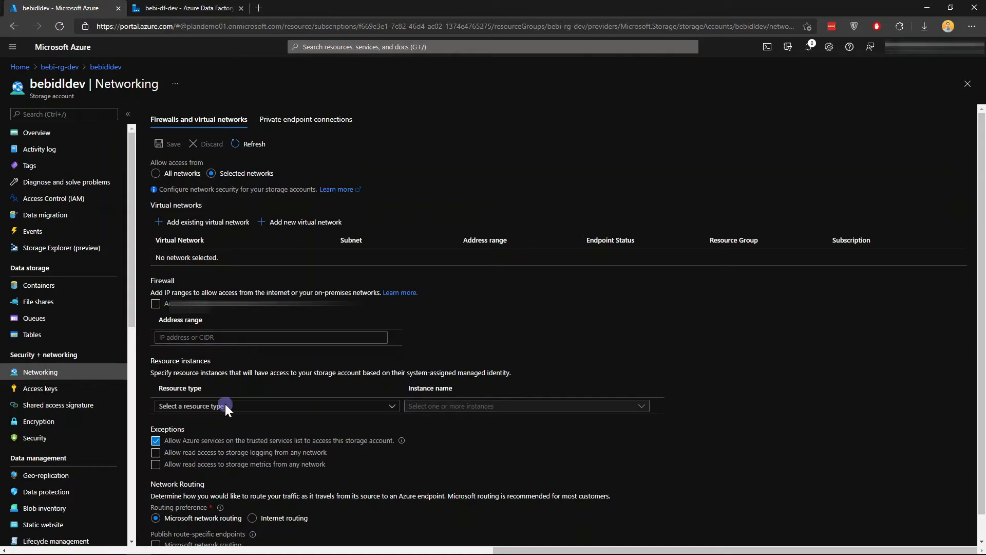
mouse_move(139, 450)
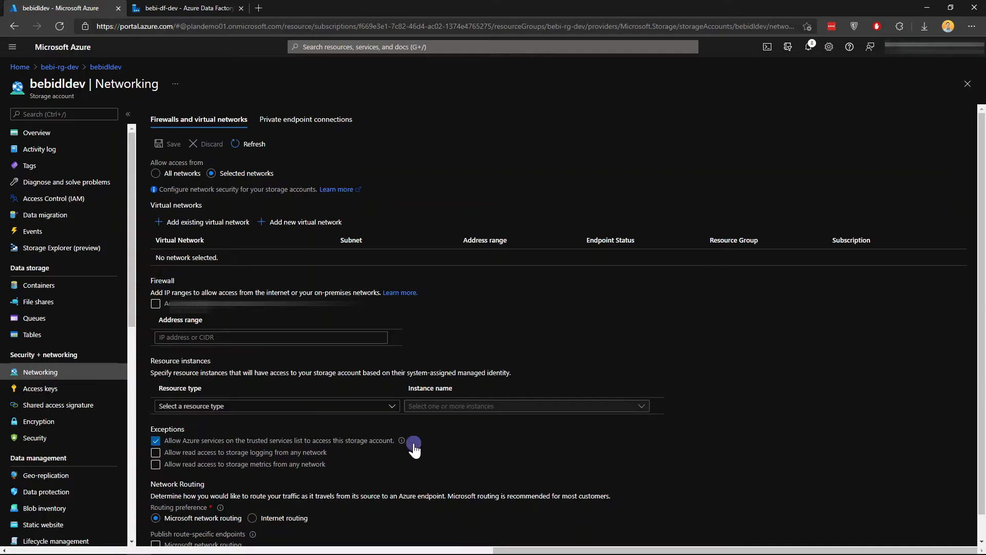
mouse_move(138, 430)
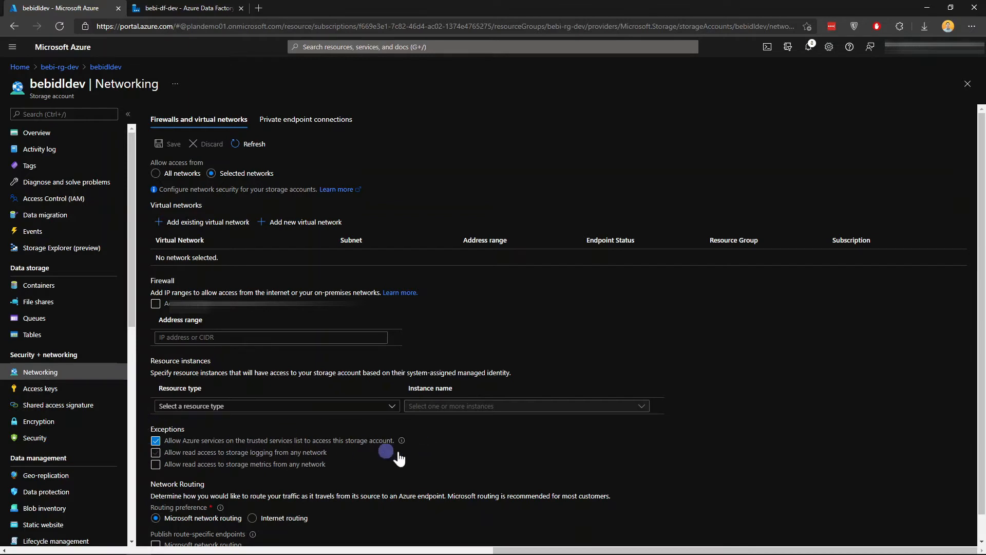
left_click(185, 8)
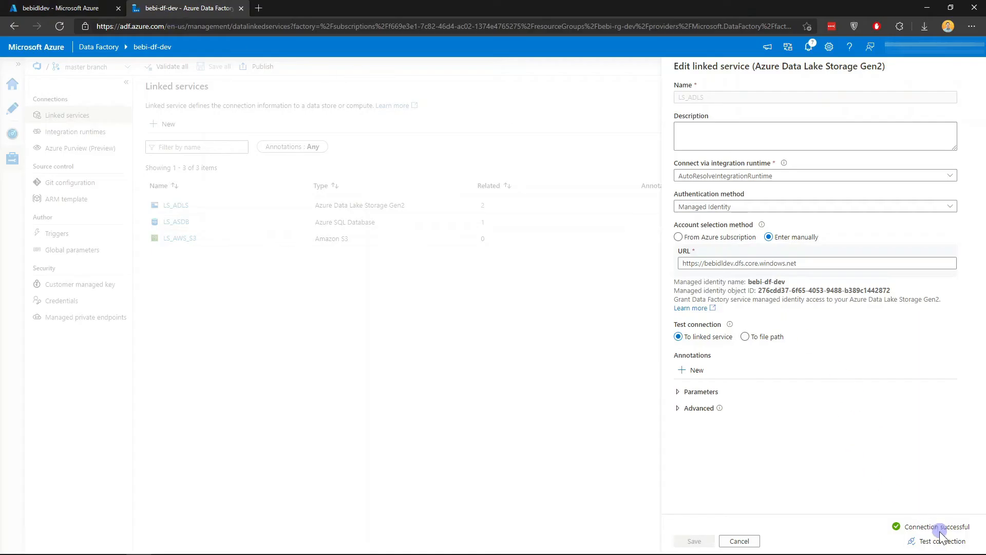
mouse_move(88, 29)
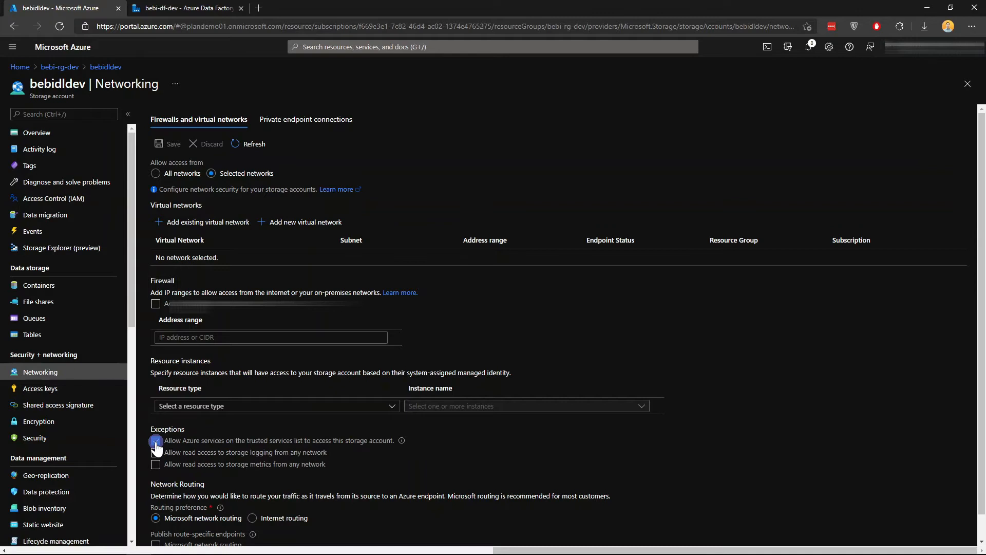
- Untick the trusted Azure services exception on bebidldev, then return to the LS_ADLS pane
left_click(156, 441)
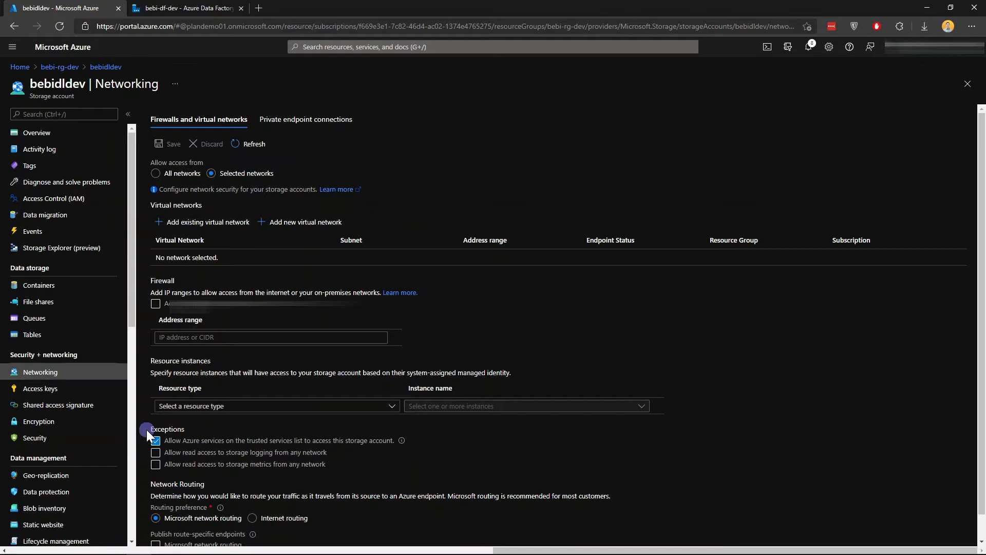
left_click(155, 440)
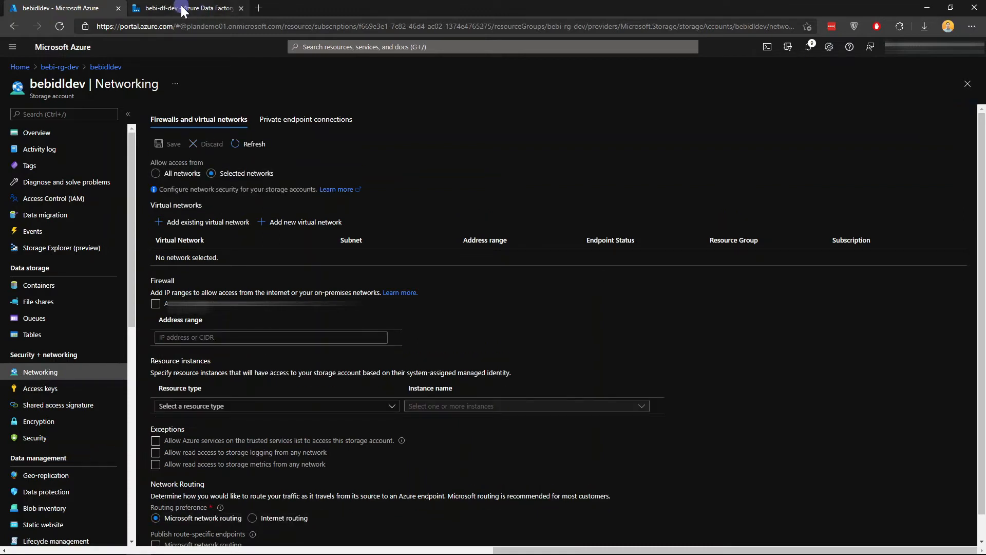
left_click(187, 8)
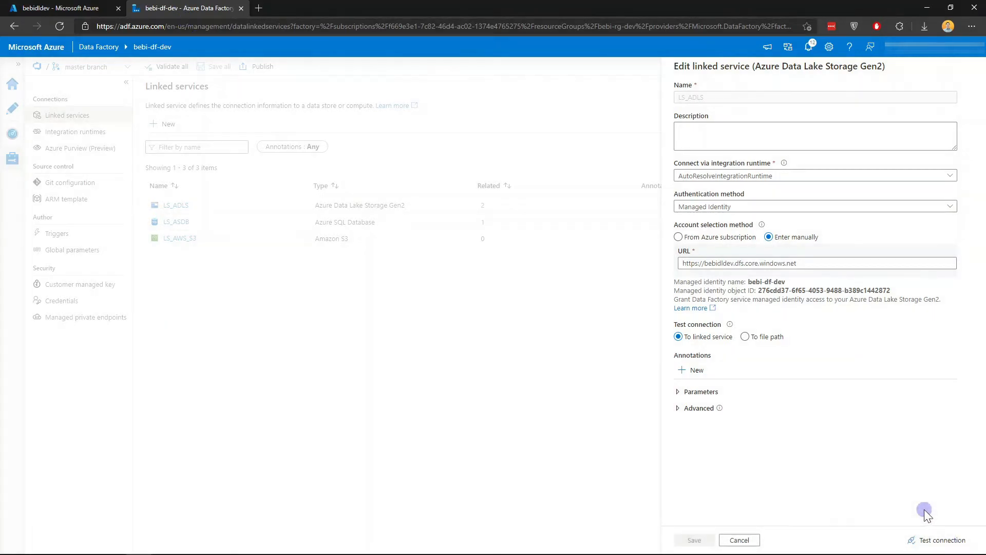
- Retest LS_ADLS, see 'Connection failed', check the portal, and cancel the editor
left_click(941, 540)
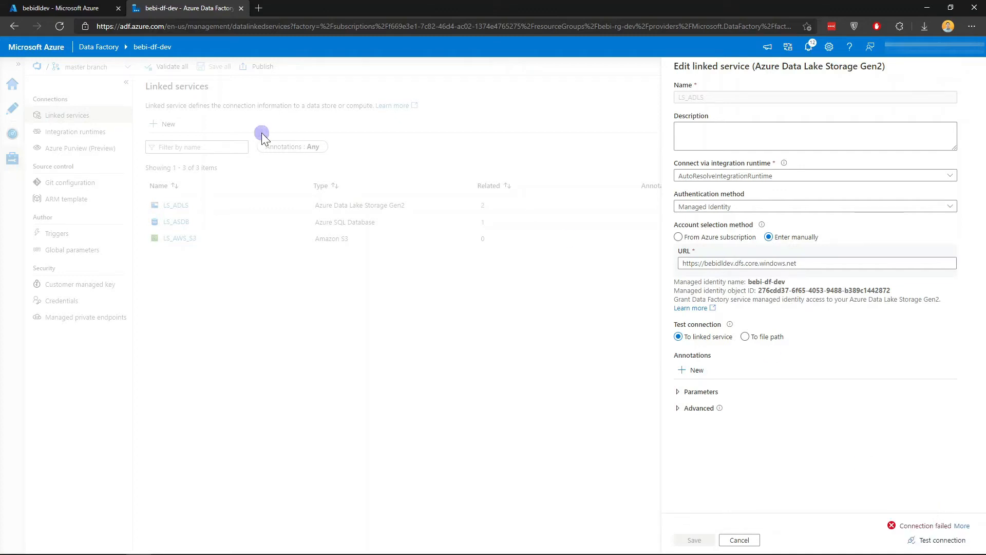
left_click(59, 8)
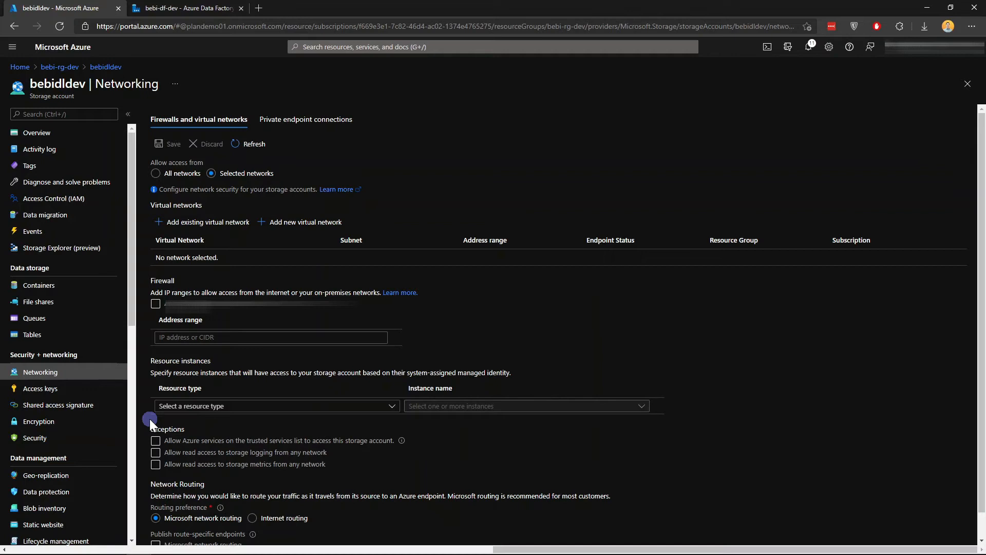
mouse_move(306, 118)
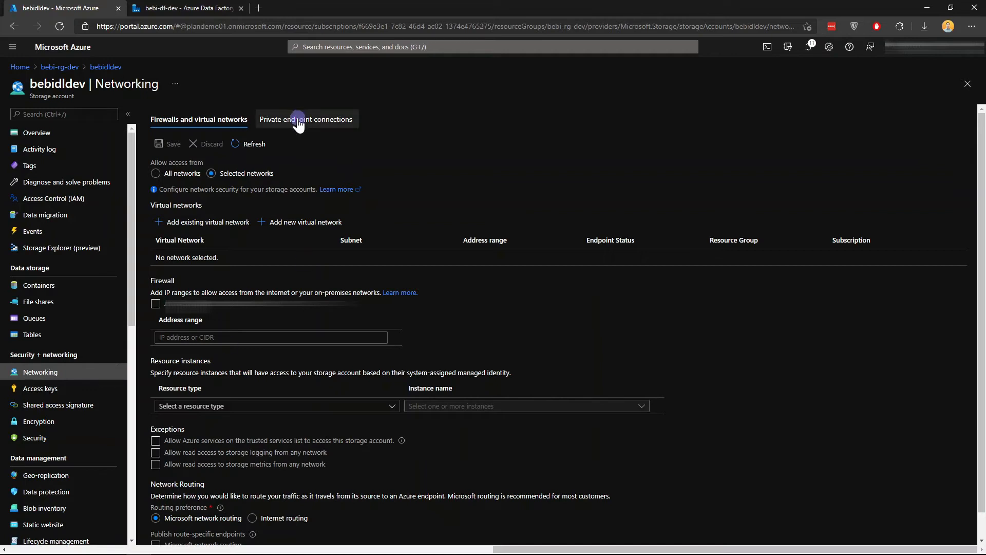
left_click(185, 7)
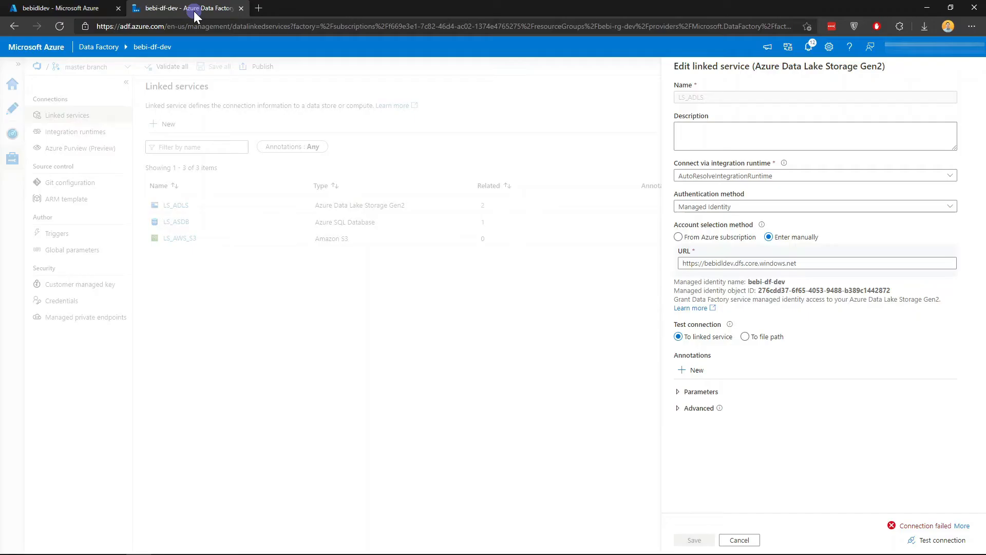
mouse_move(662, 233)
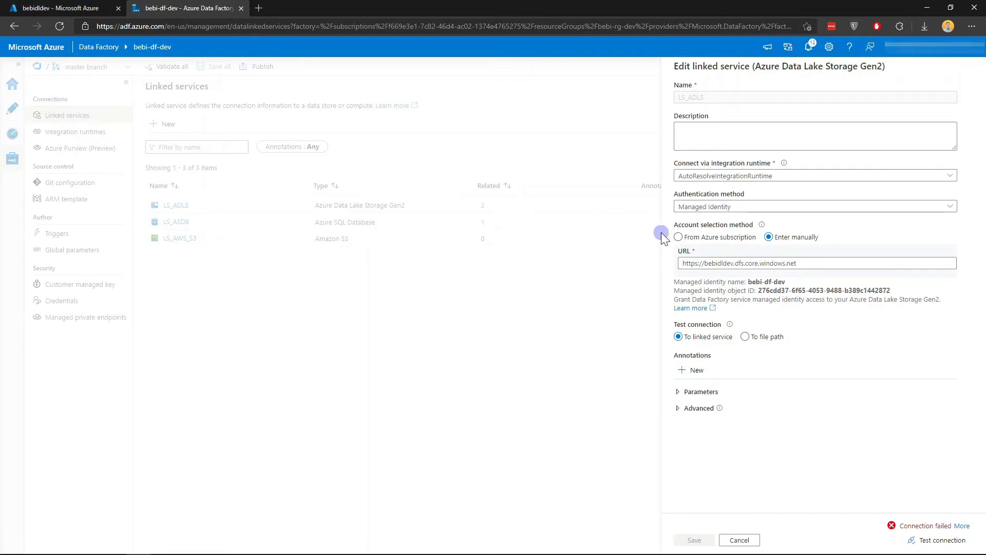
mouse_move(658, 261)
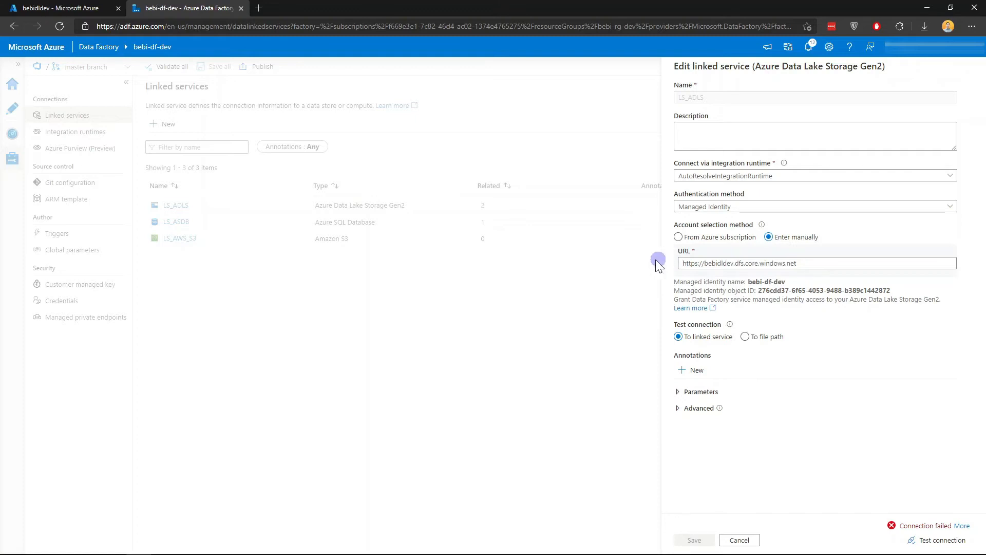
left_click(740, 540)
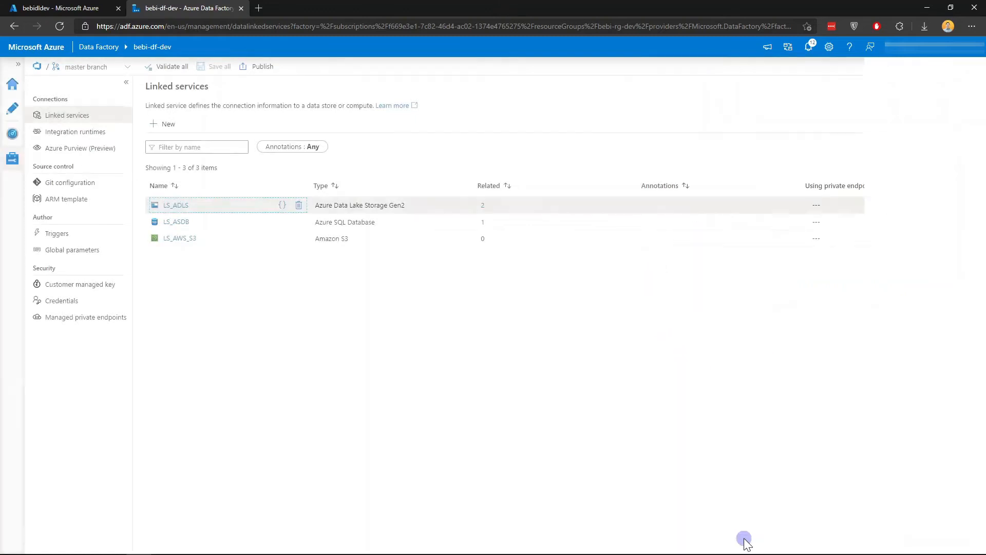
- Start a new Azure integration runtime in UK South with virtual network configuration enabled
left_click(82, 132)
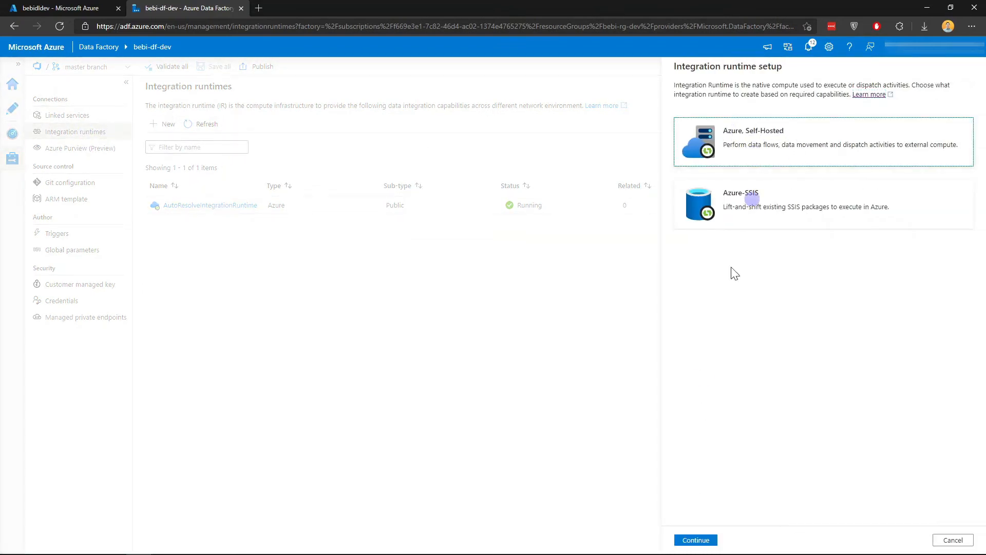
left_click(694, 539)
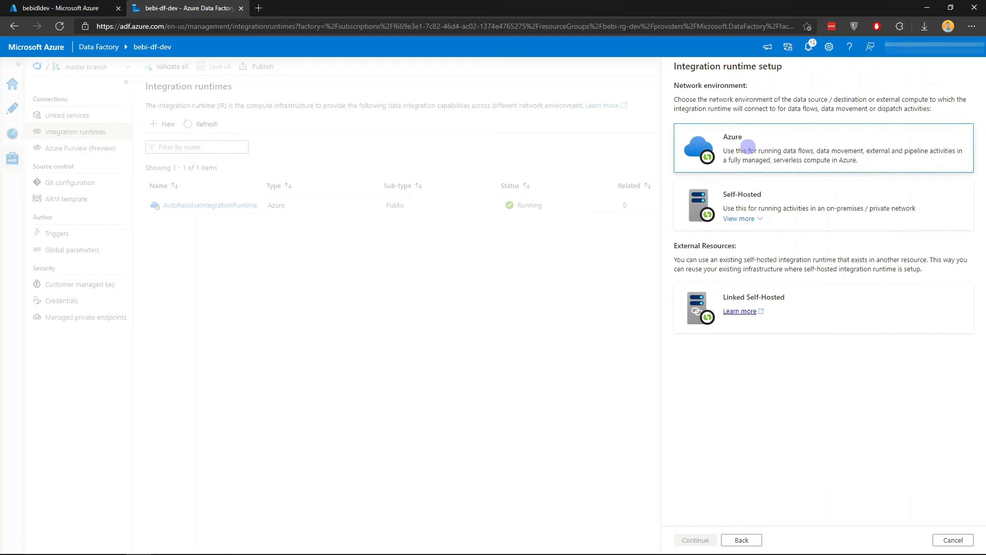
left_click(695, 540)
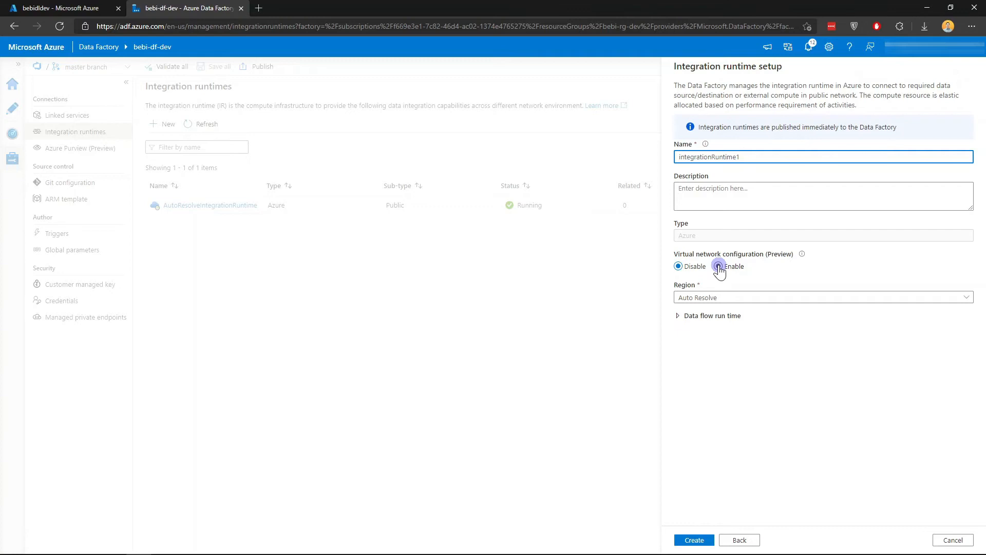
left_click(719, 267)
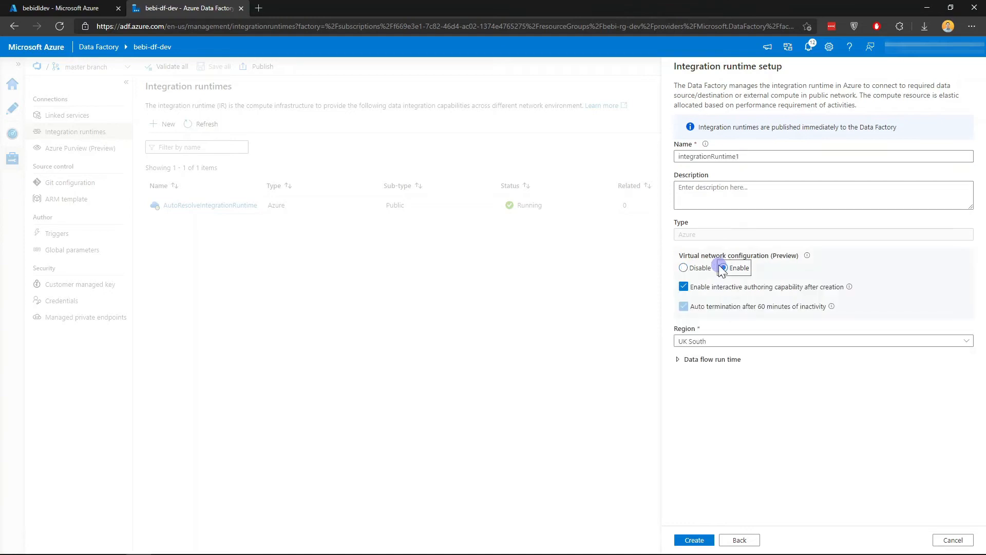
left_click(724, 267)
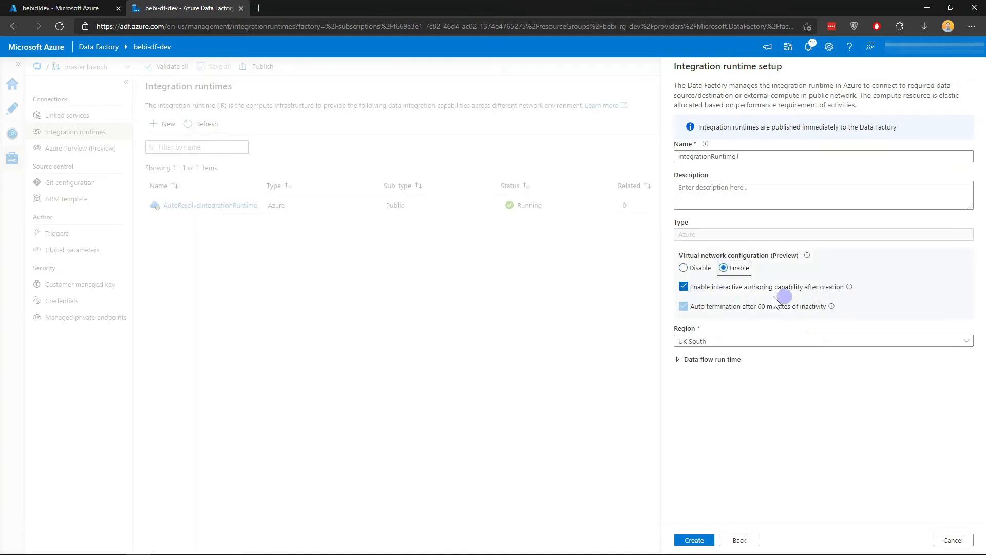
mouse_move(732, 297)
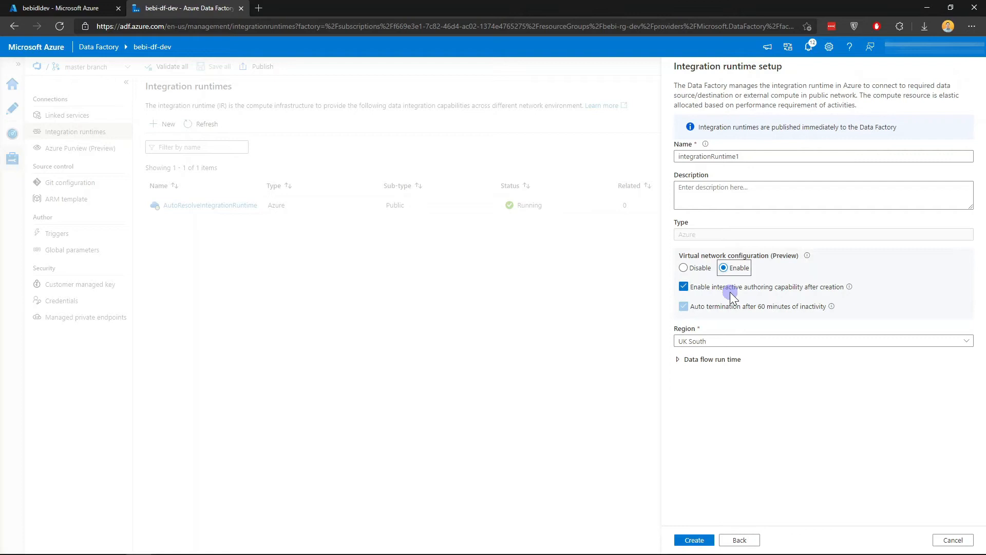
mouse_move(849, 289)
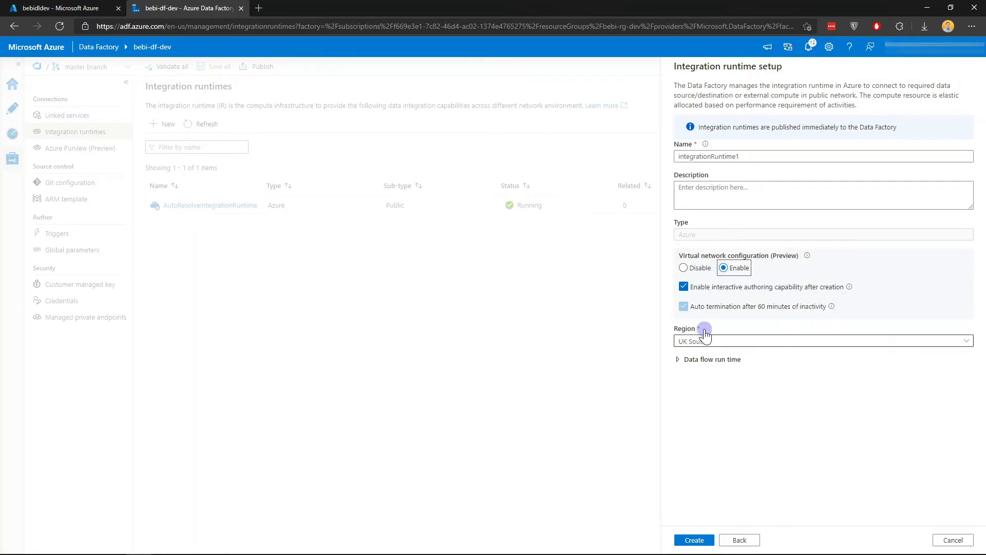
mouse_move(695, 322)
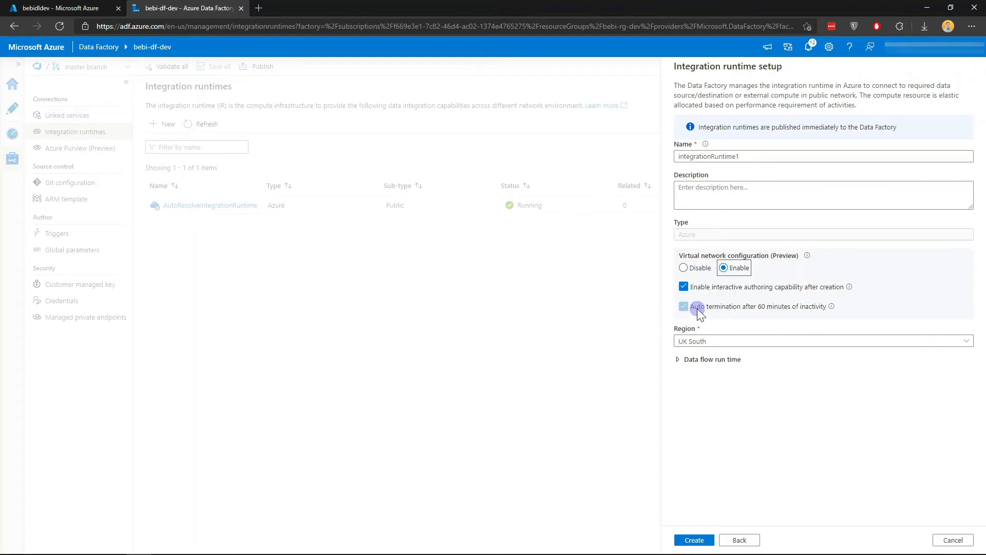
mouse_move(766, 316)
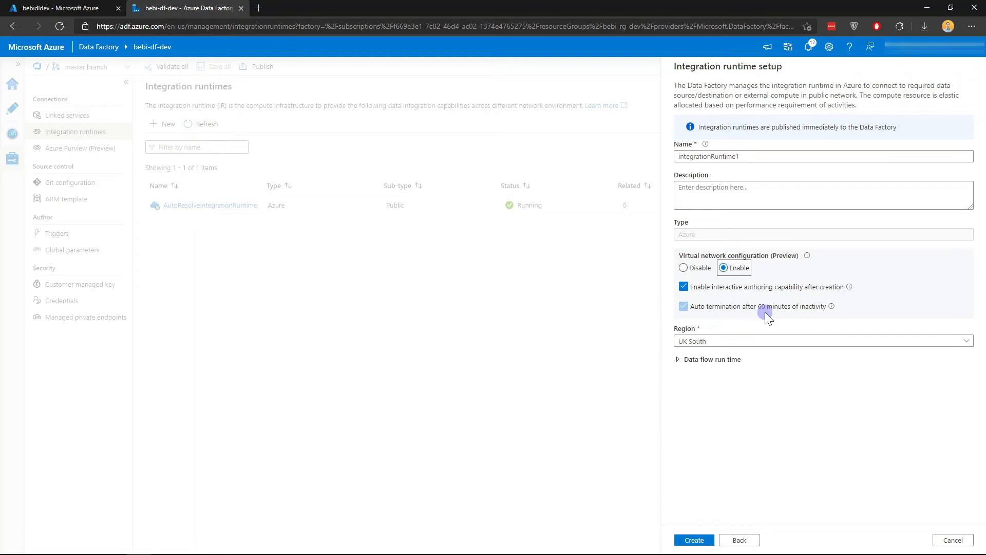
mouse_move(810, 317)
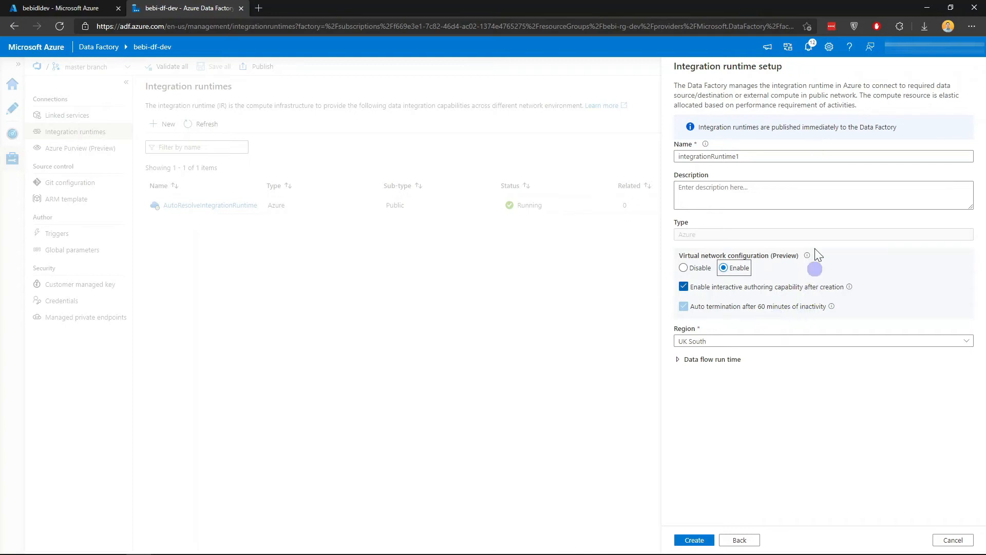
mouse_move(654, 308)
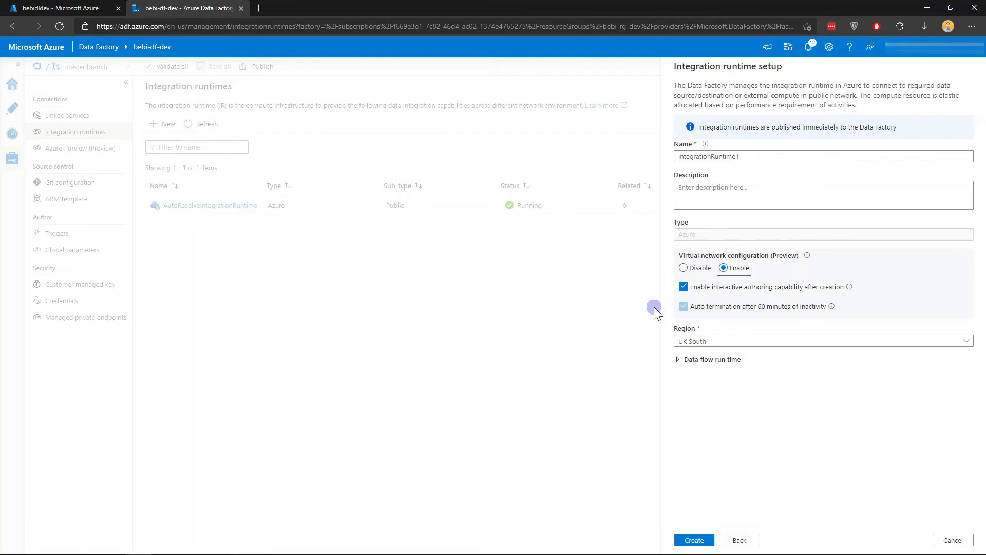
mouse_move(731, 309)
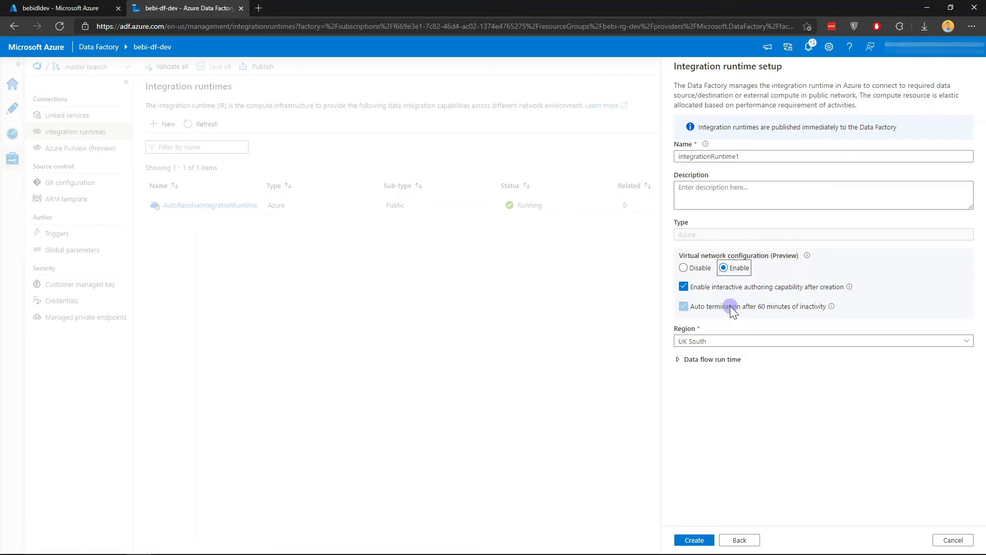
mouse_move(759, 449)
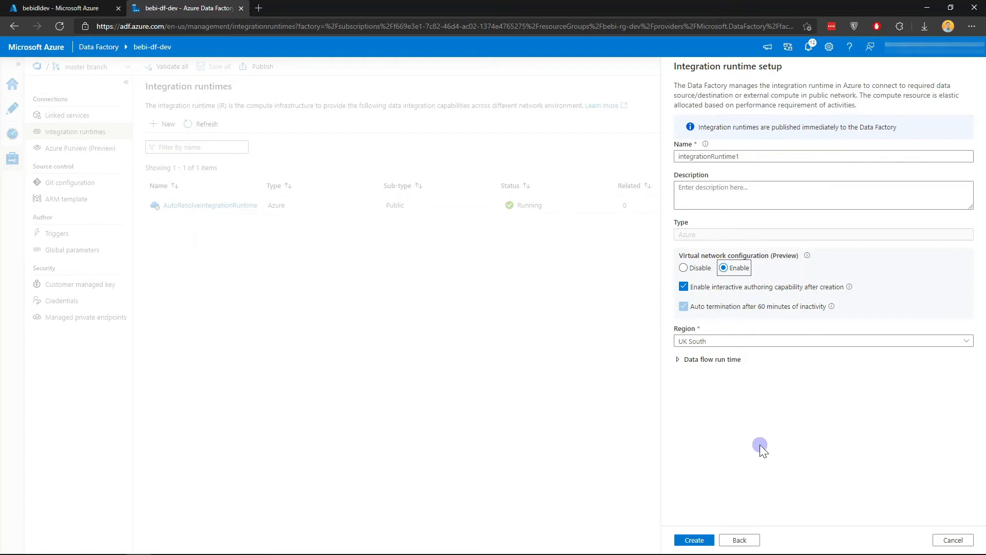
- Create integrationRuntime1 and refresh the list until it shows Running
left_click(693, 540)
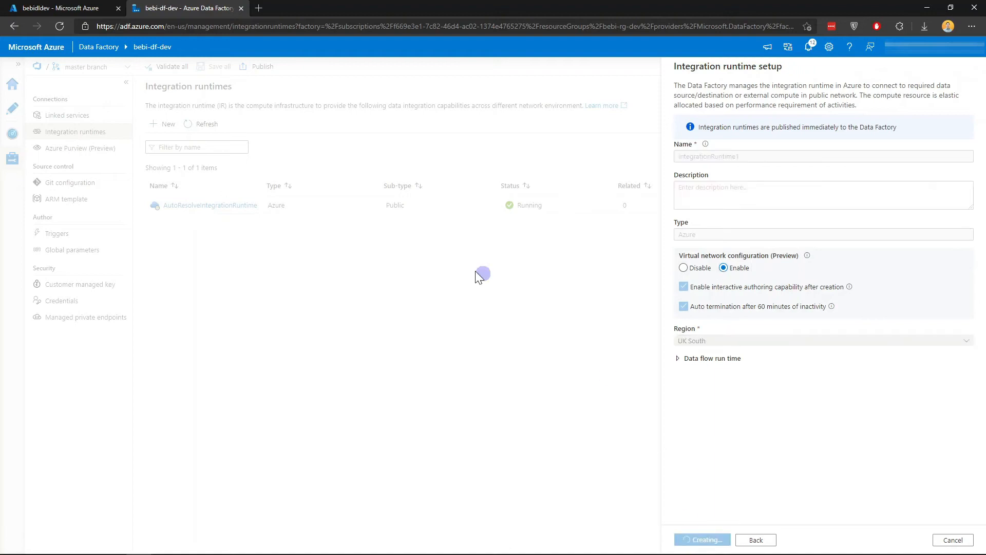
mouse_move(283, 229)
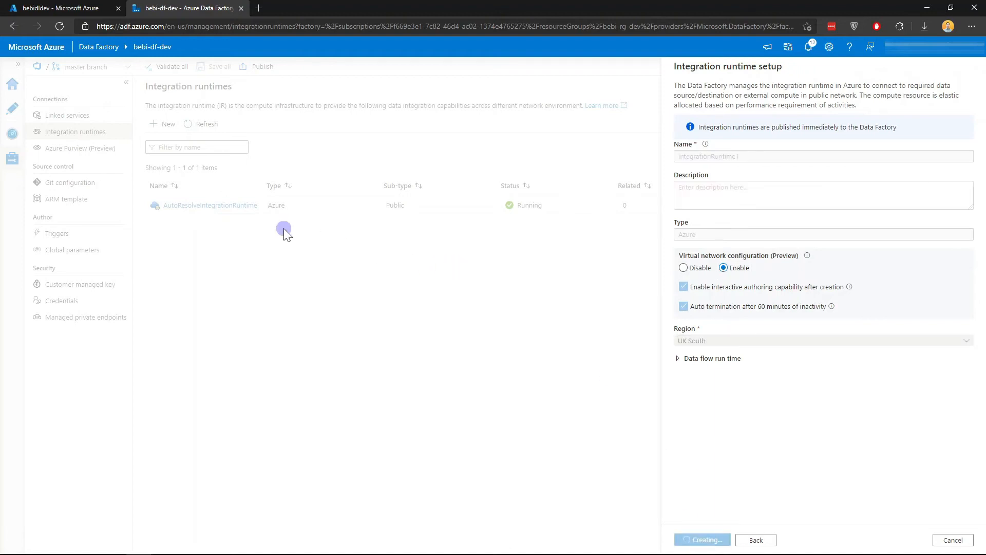
left_click(702, 539)
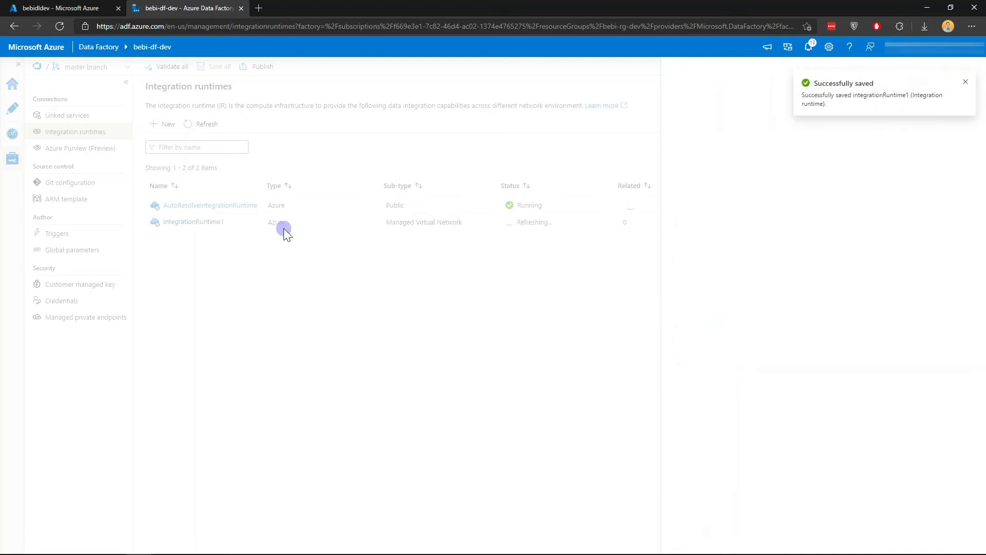
left_click(207, 123)
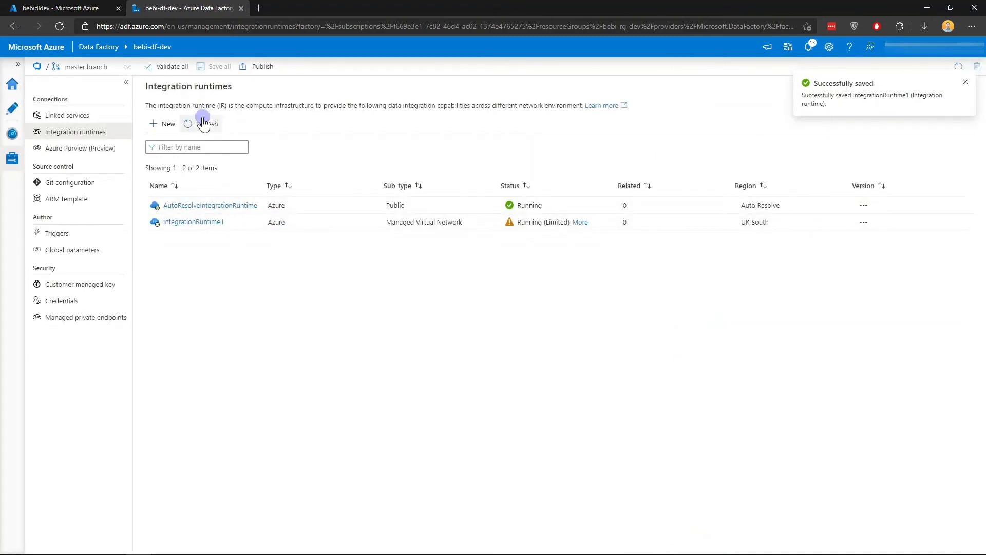
left_click(205, 123)
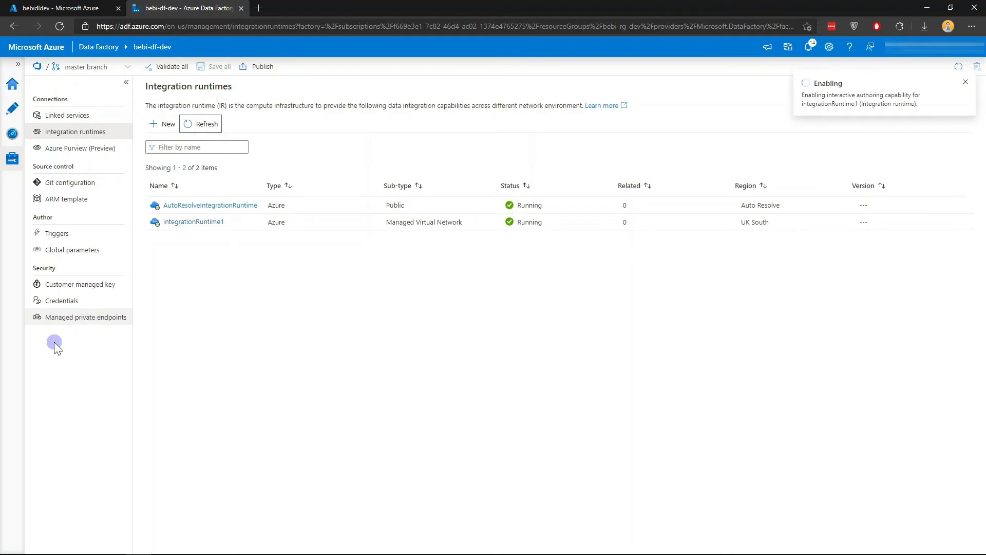
- Create managed private endpoint AzureDataLakeStorage1 to the bebidldev Data Lake Storage Gen2 account
left_click(87, 316)
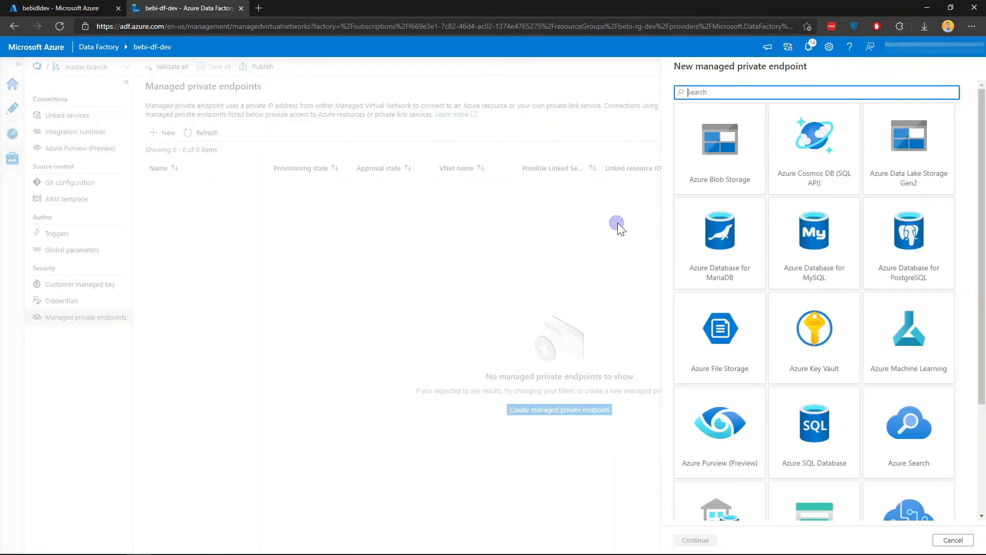
left_click(908, 145)
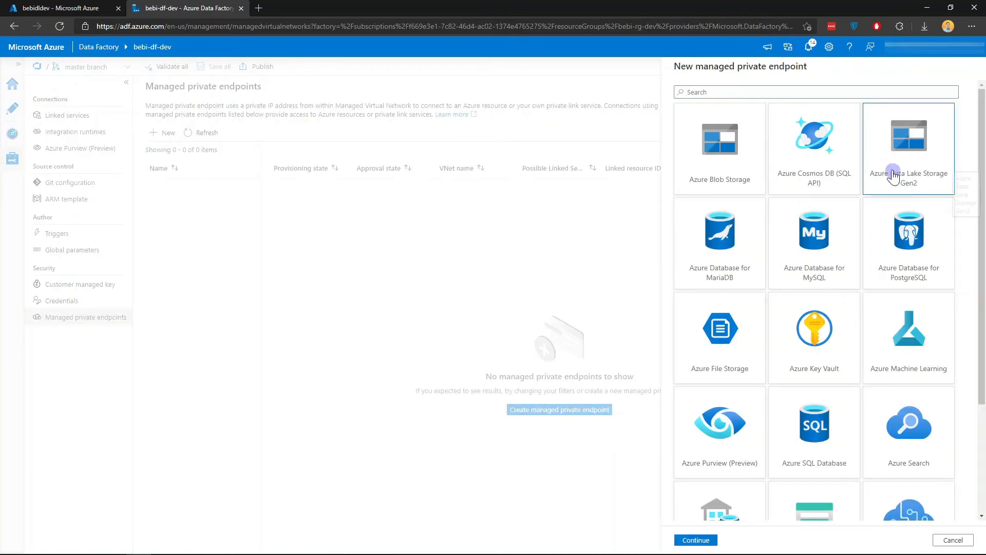
left_click(695, 540)
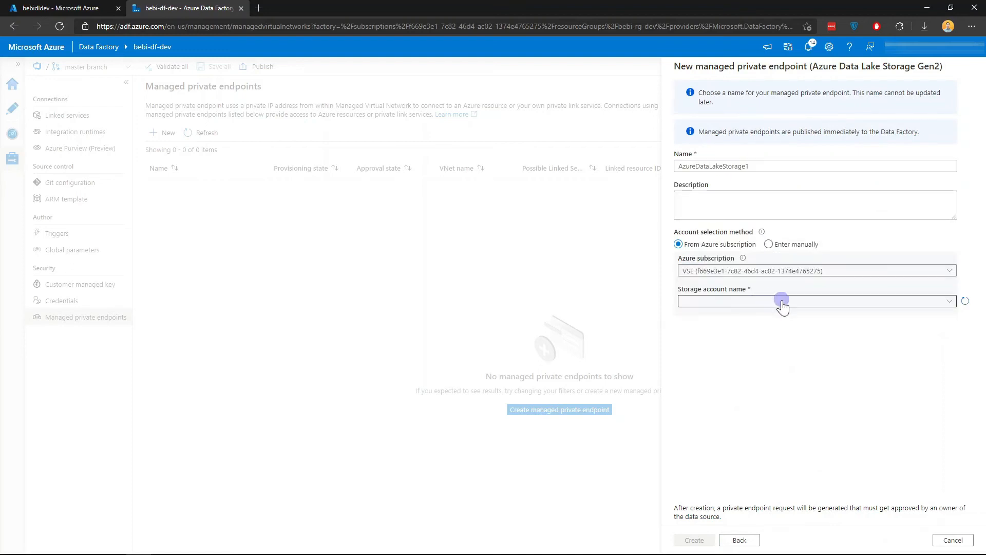
left_click(783, 301)
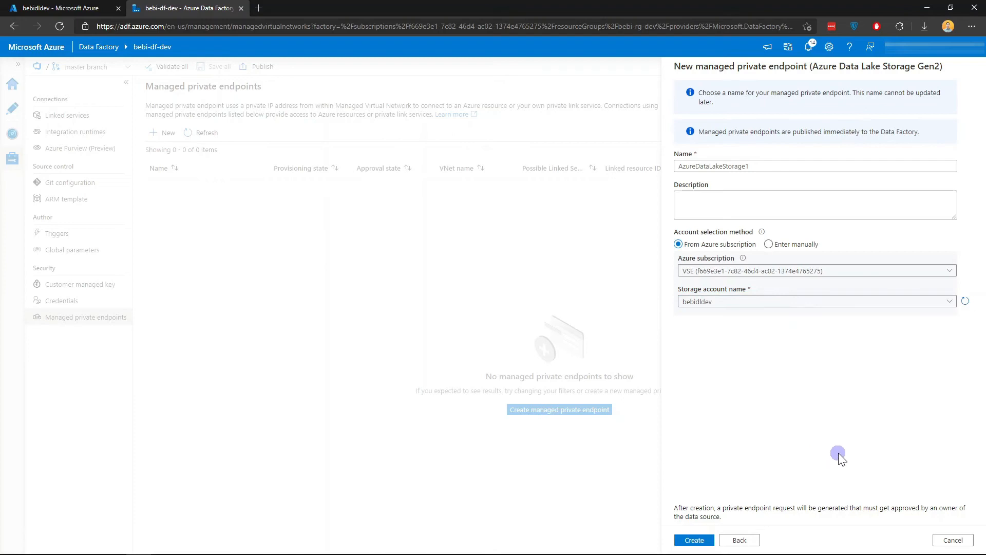
left_click(693, 540)
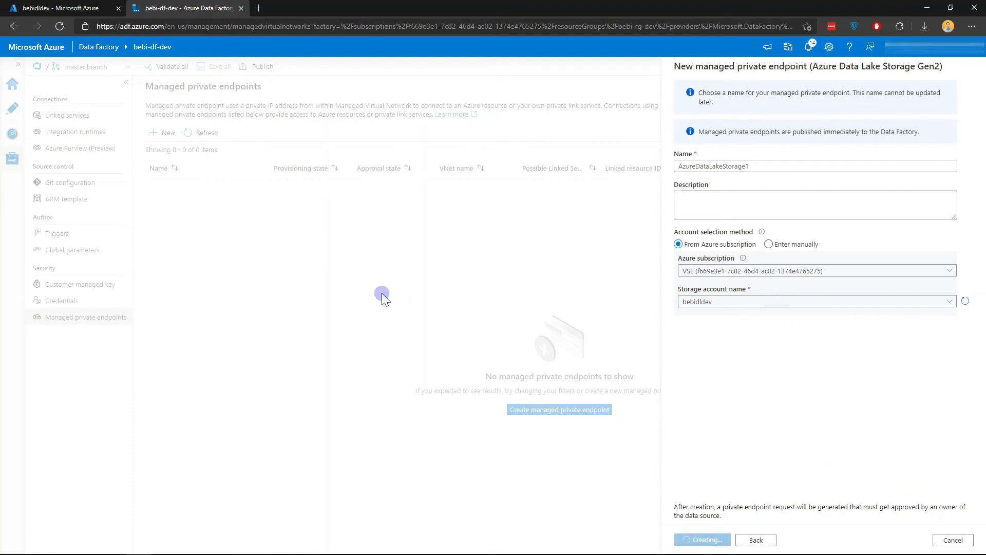
mouse_move(412, 272)
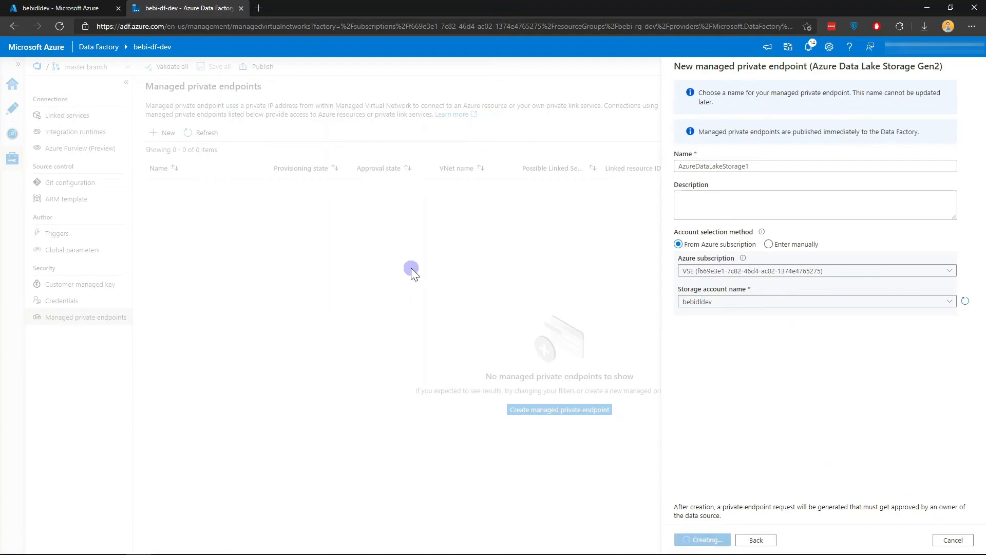
left_click(701, 540)
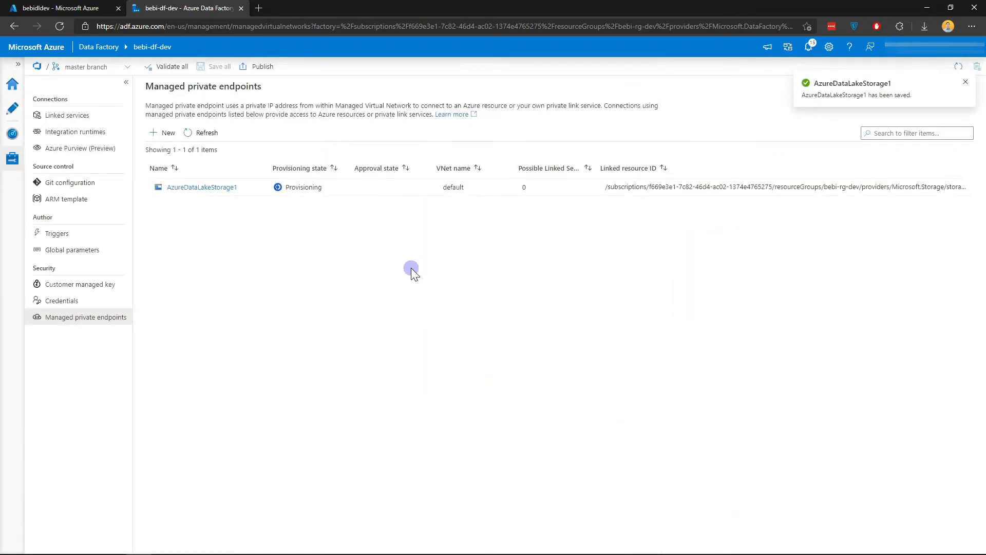
mouse_move(245, 236)
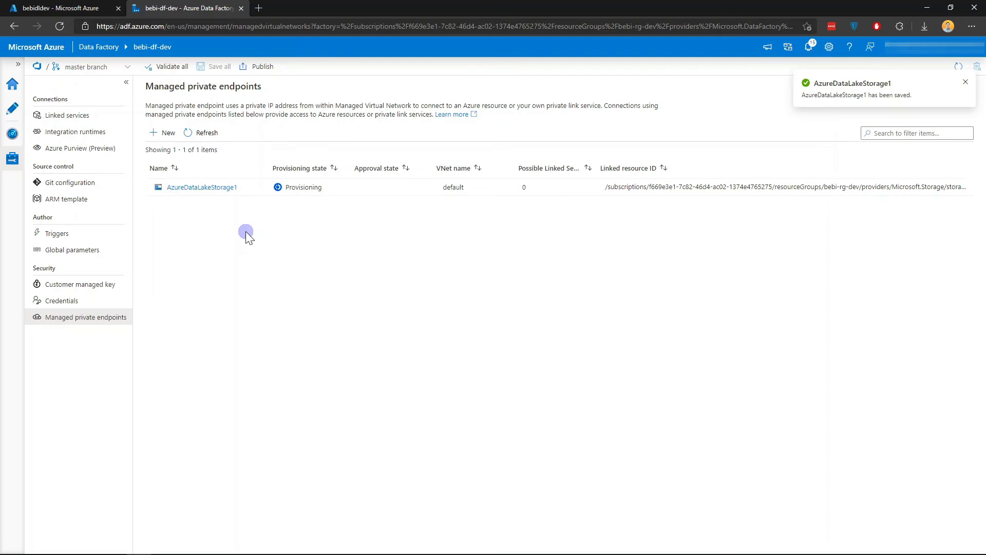
mouse_move(390, 229)
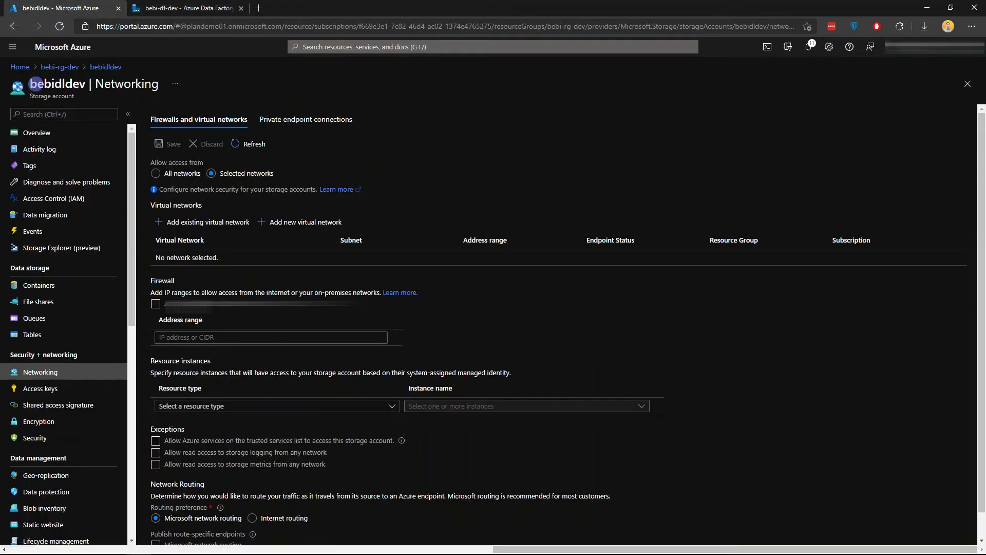
mouse_move(45, 289)
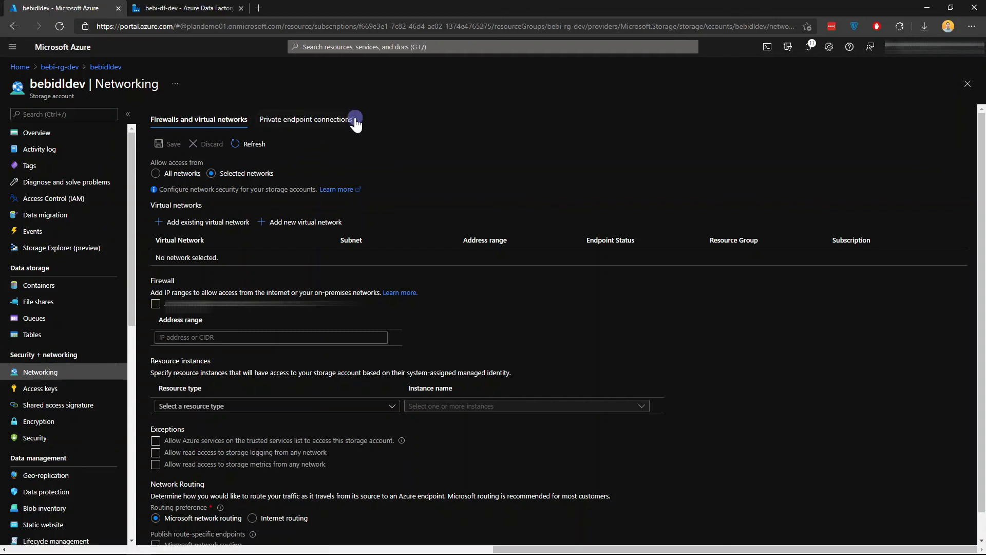
- Select the pending AzureDataLakeStorage1 request under bebidldev's private endpoint connections
left_click(305, 118)
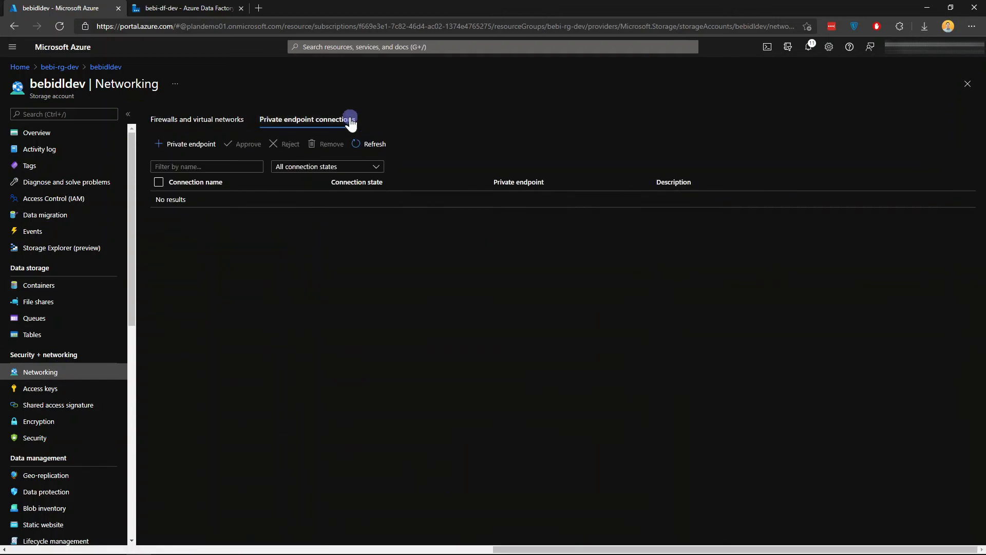
left_click(375, 143)
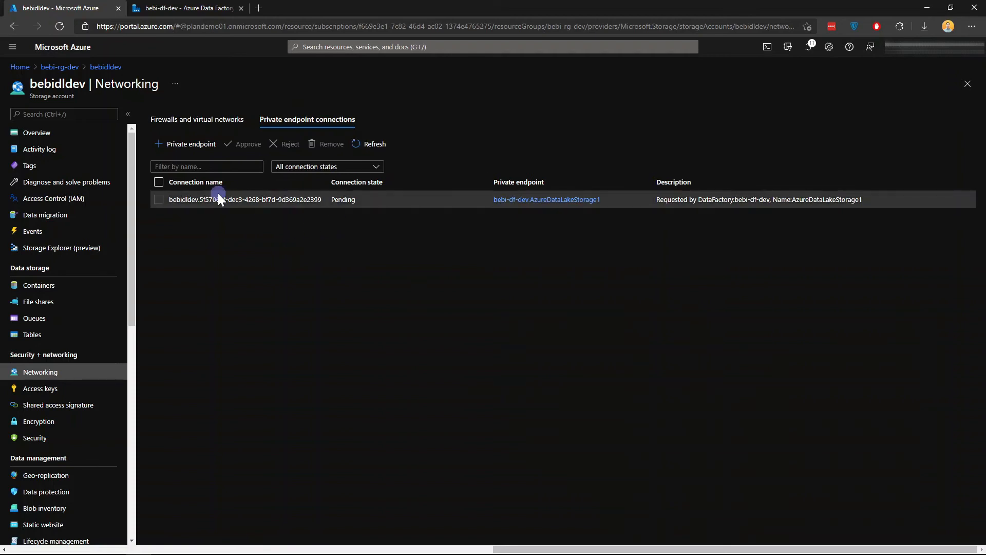
mouse_move(314, 209)
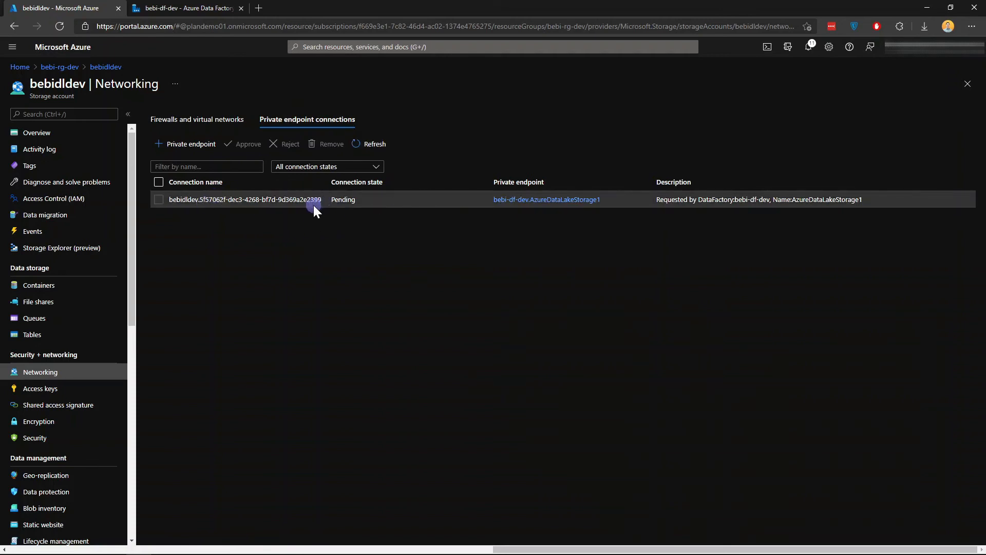
mouse_move(414, 244)
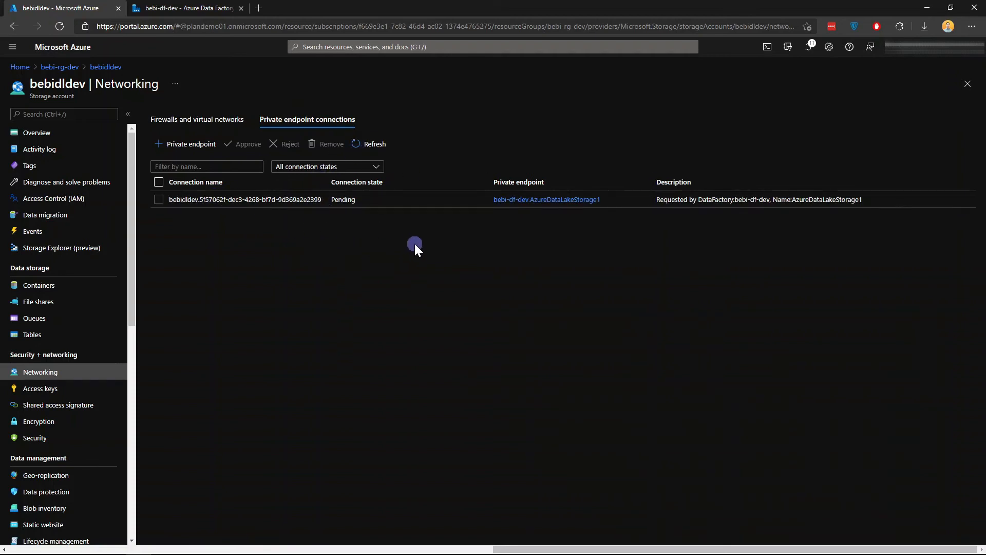
mouse_move(406, 246)
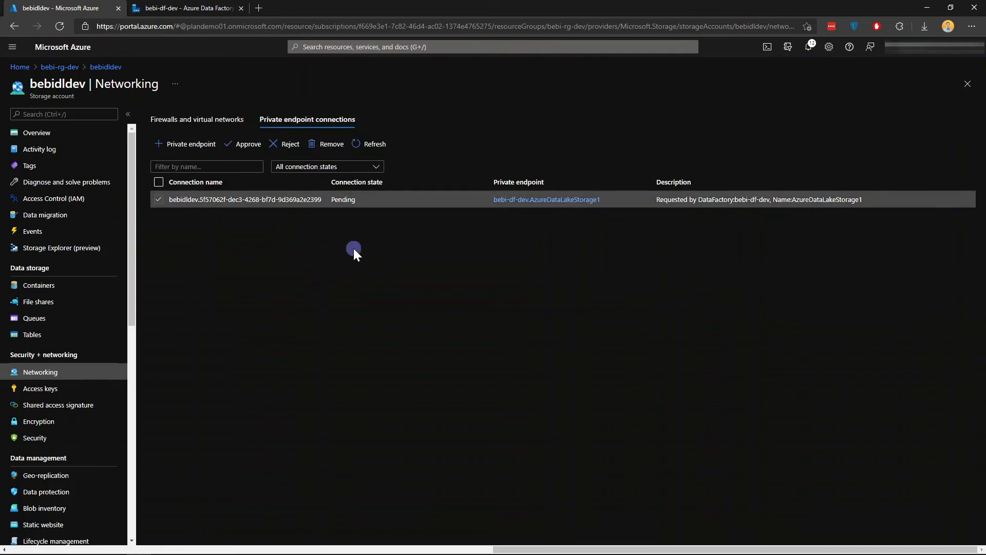
- Approve the pending bebidldev private endpoint request from bebi-df-dev's AzureDataLakeStorage1
left_click(247, 143)
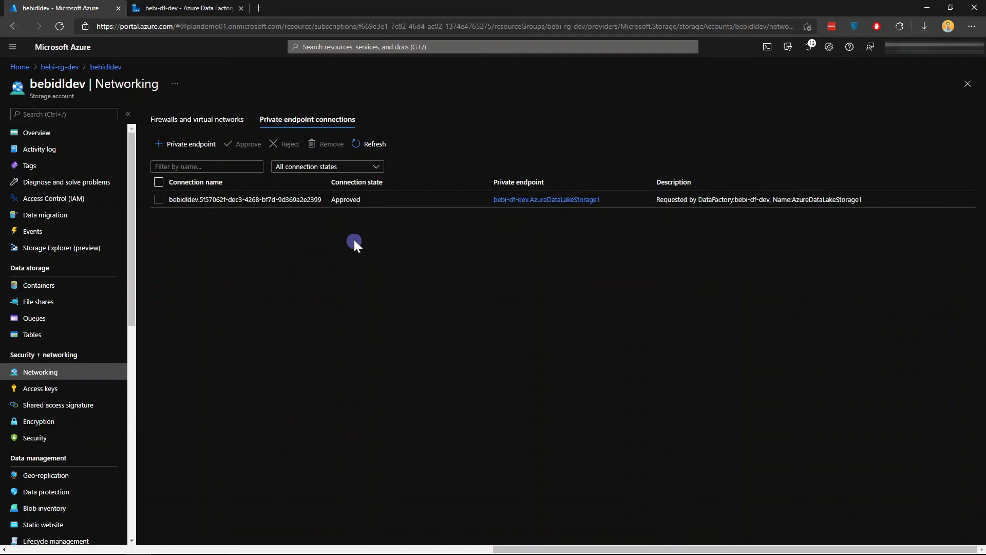
mouse_move(247, 143)
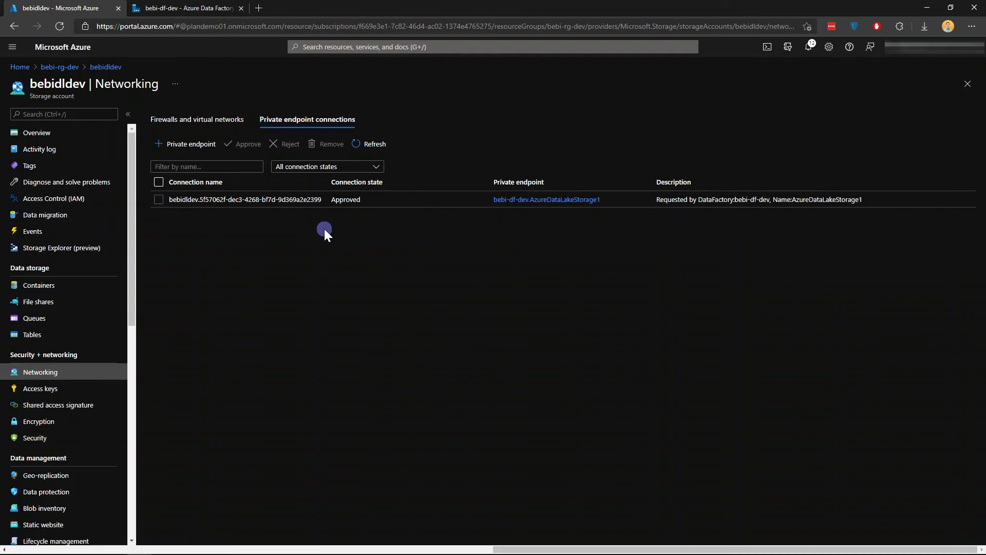
mouse_move(195, 12)
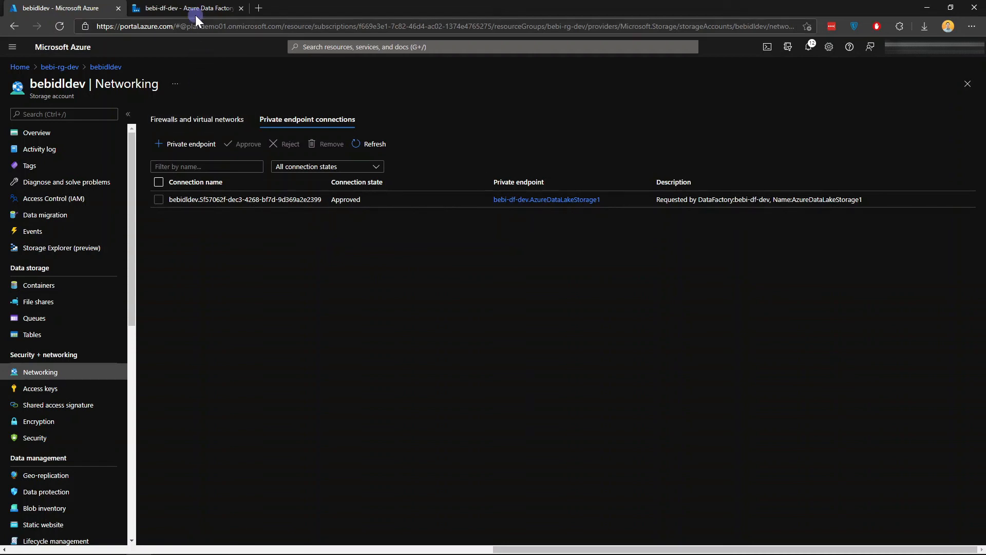
- Return to Data Factory to confirm AzureDataLakeStorage1 shows Succeeded and Approved
left_click(188, 8)
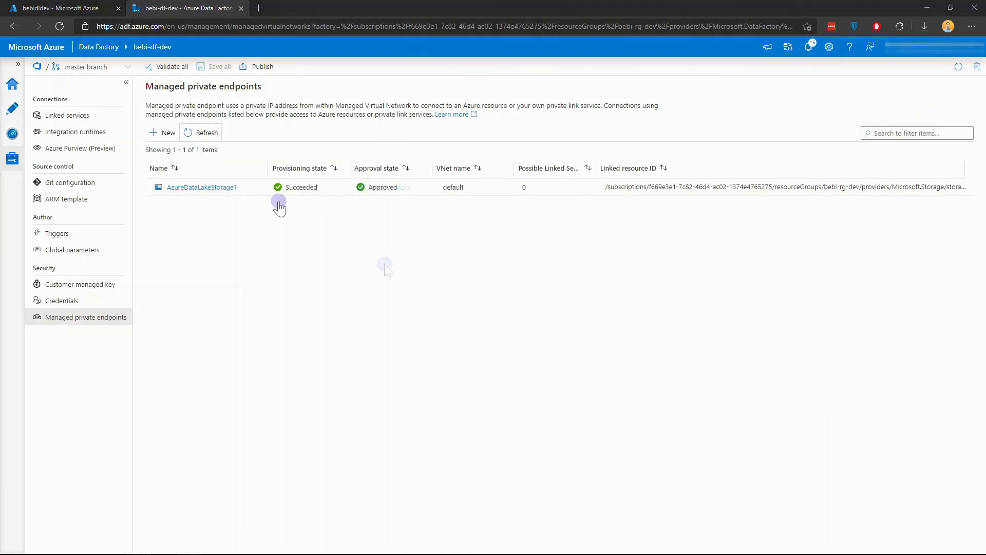
mouse_move(393, 232)
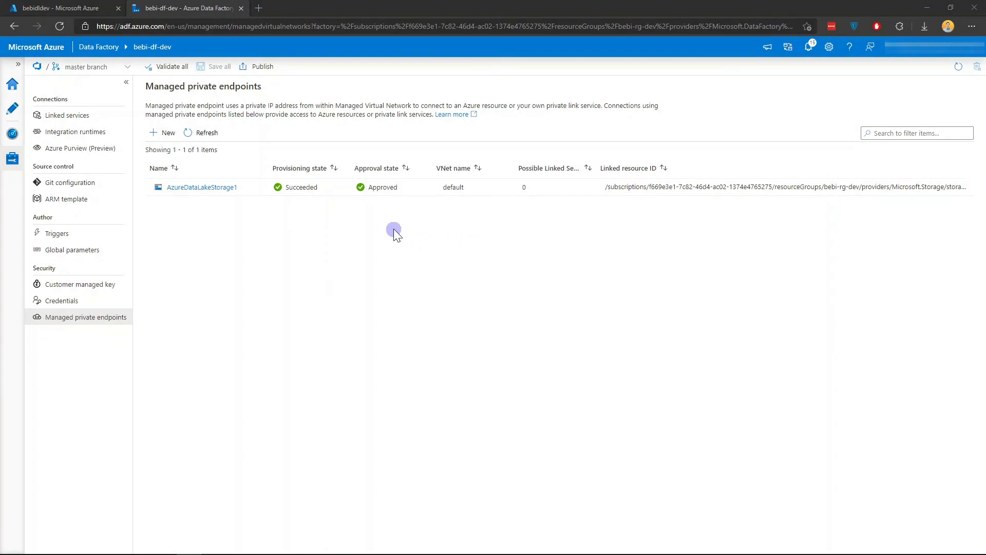
mouse_move(436, 158)
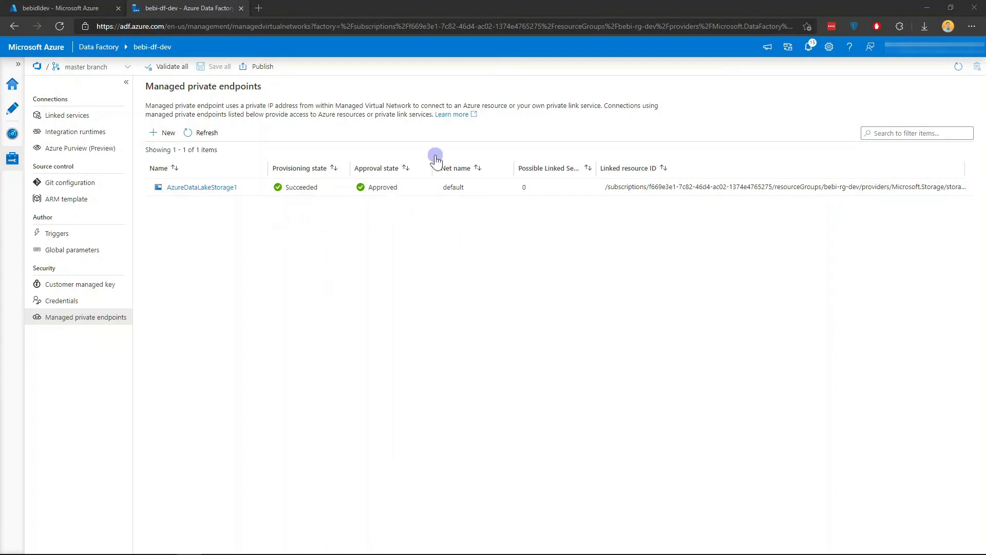
mouse_move(68, 115)
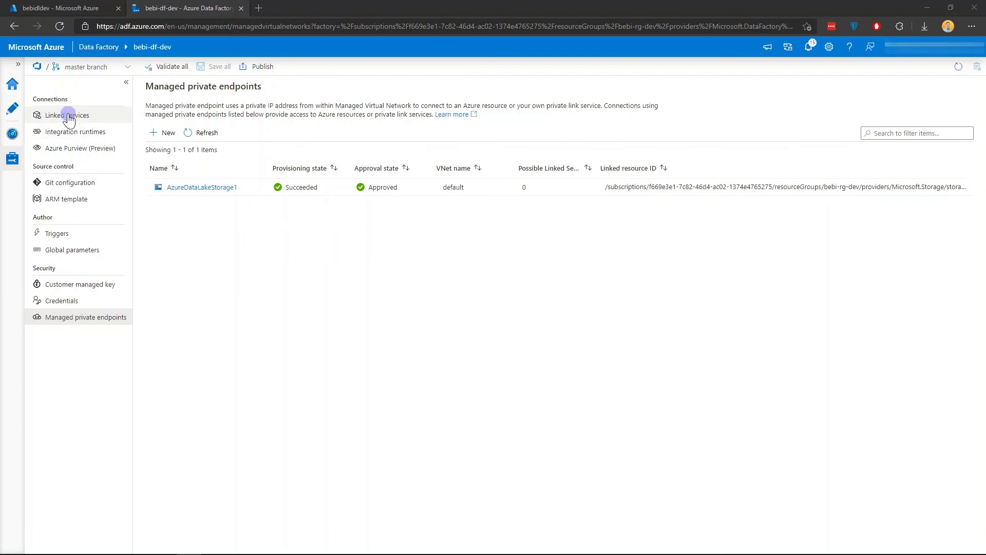
- Switch LS_ADLS to integrationRuntime1 (Managed Virtual Network) and test its connection successfully
left_click(68, 116)
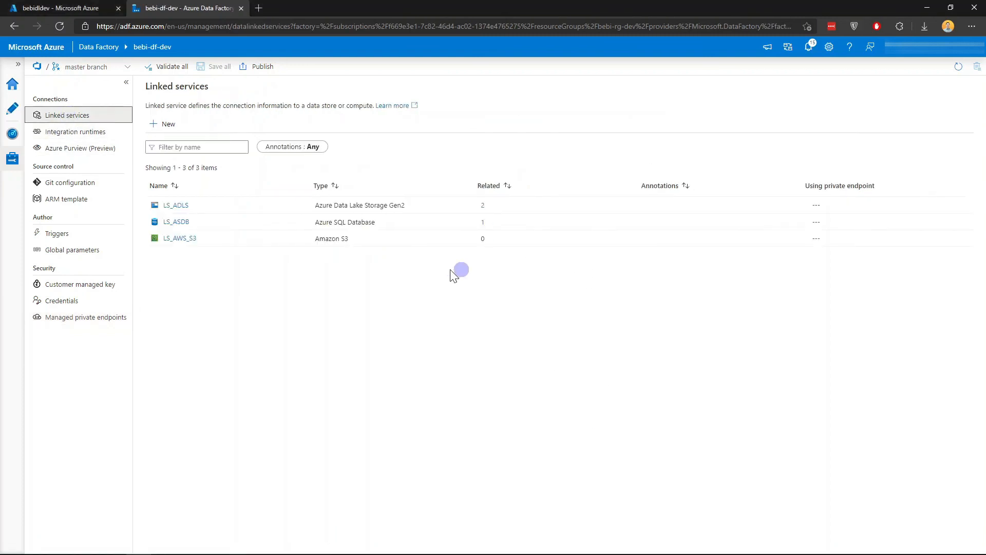
left_click(175, 204)
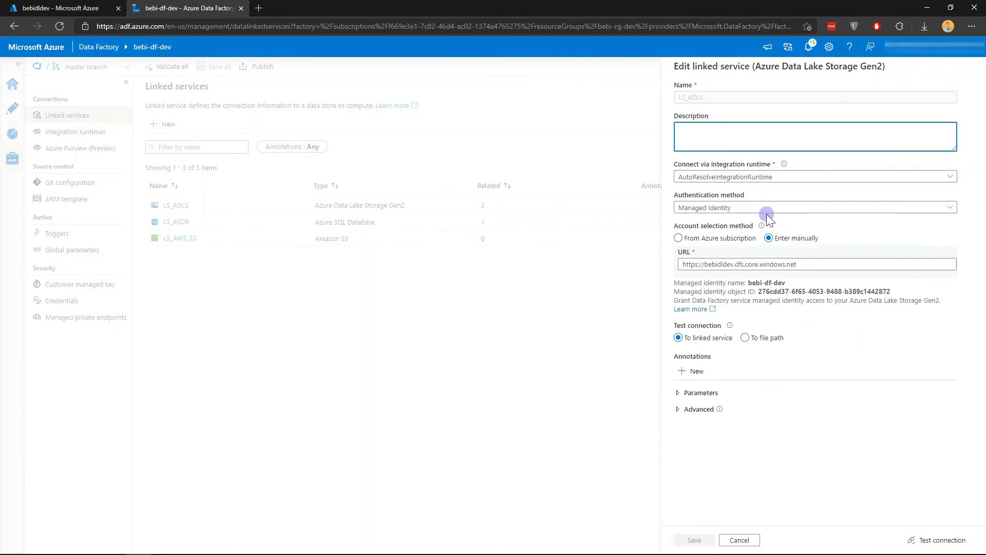
left_click(814, 176)
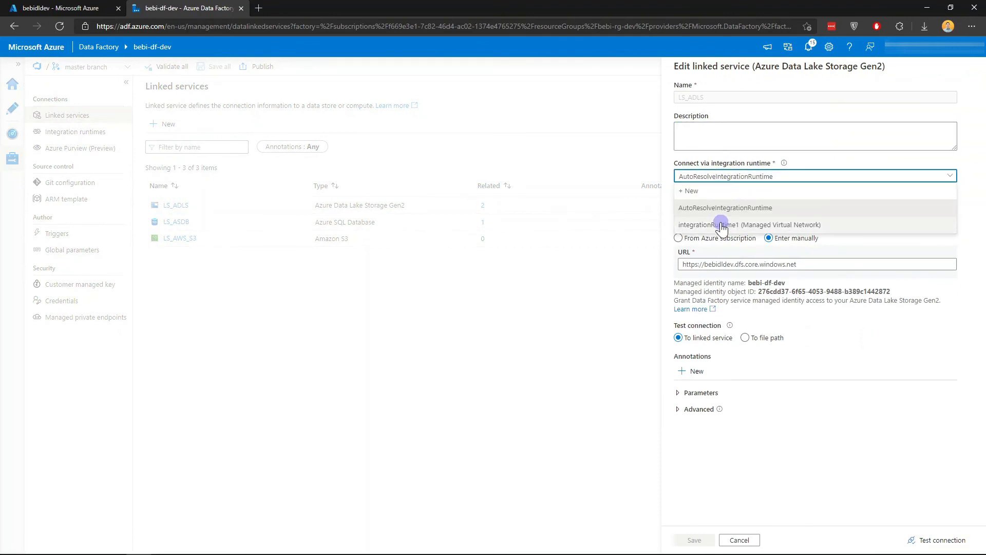
left_click(749, 224)
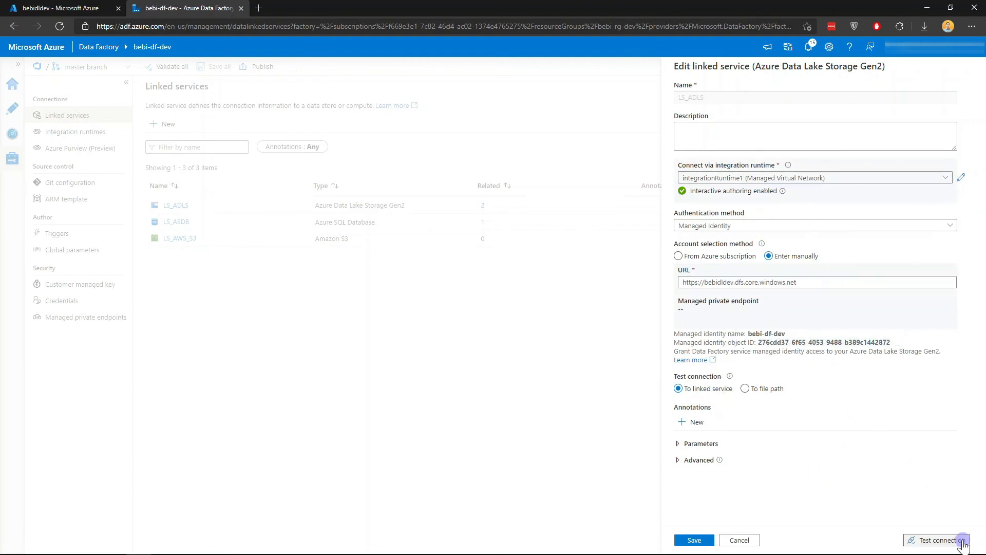
left_click(941, 540)
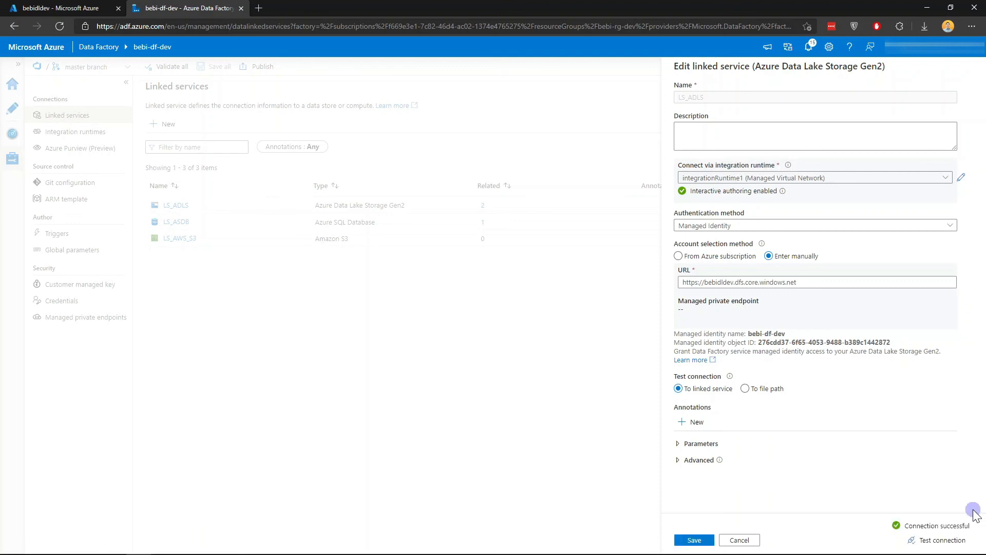
mouse_move(956, 507)
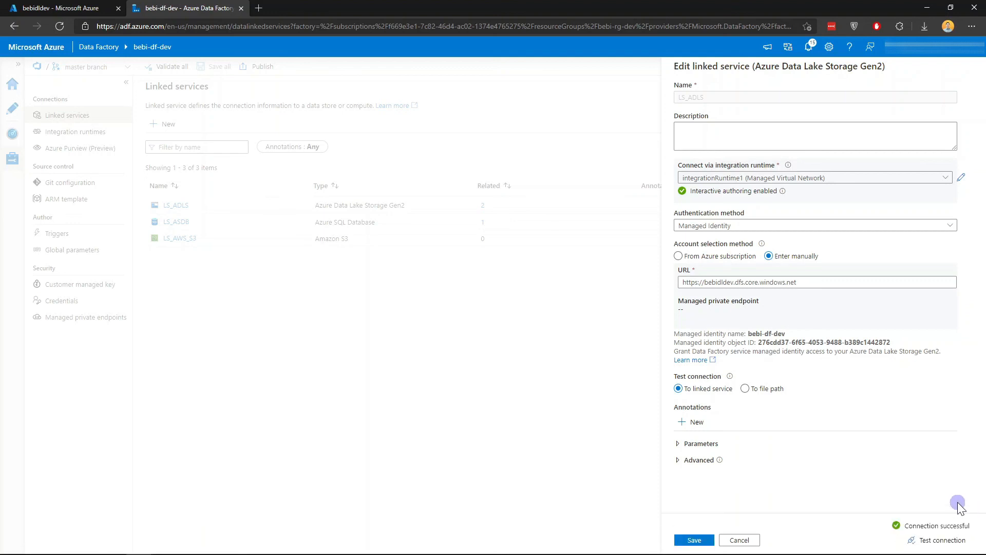